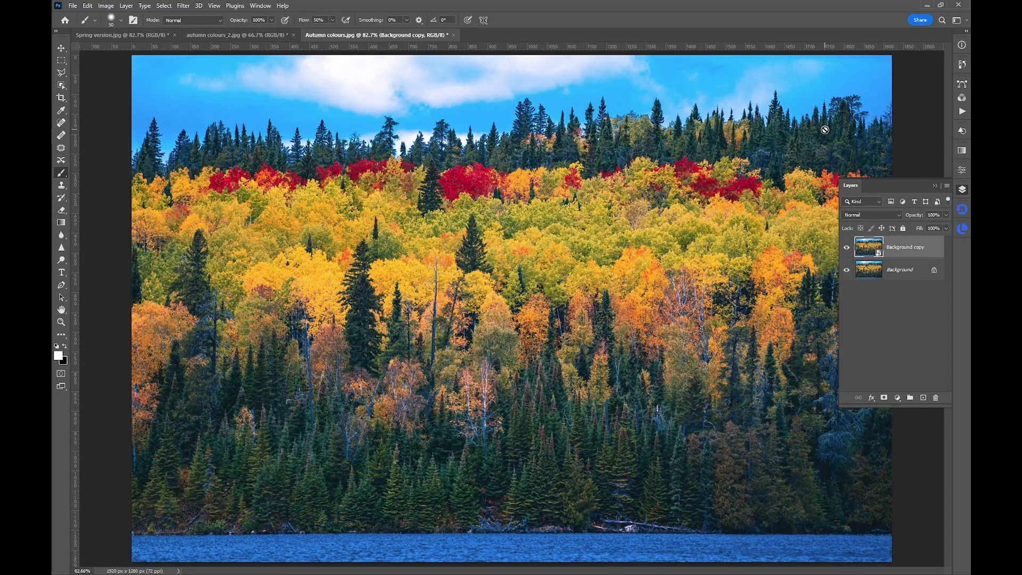
{"action": "mouse_move", "coordinate": [735, 91]}
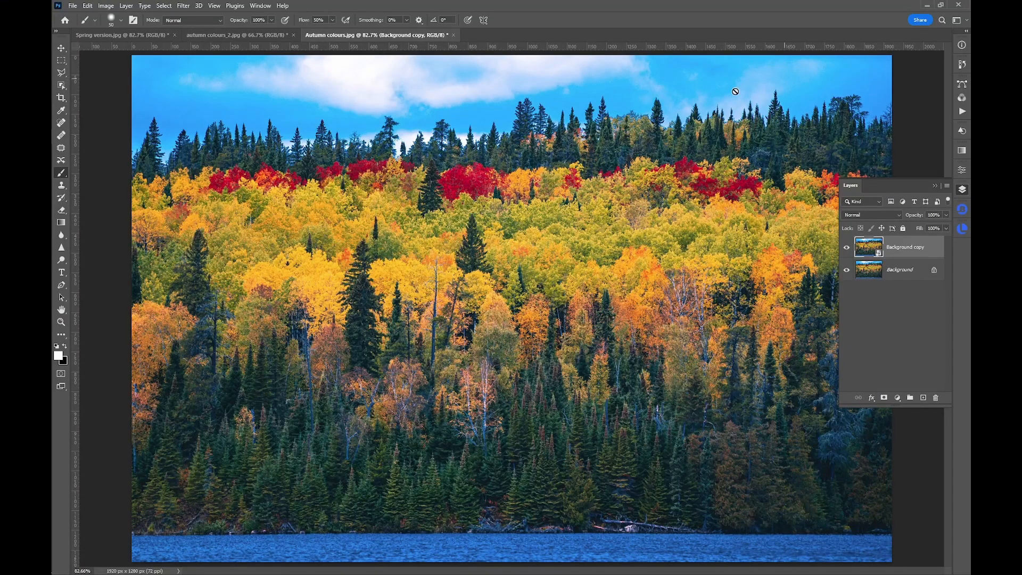
{"action": "mouse_move", "coordinate": [617, 31]}
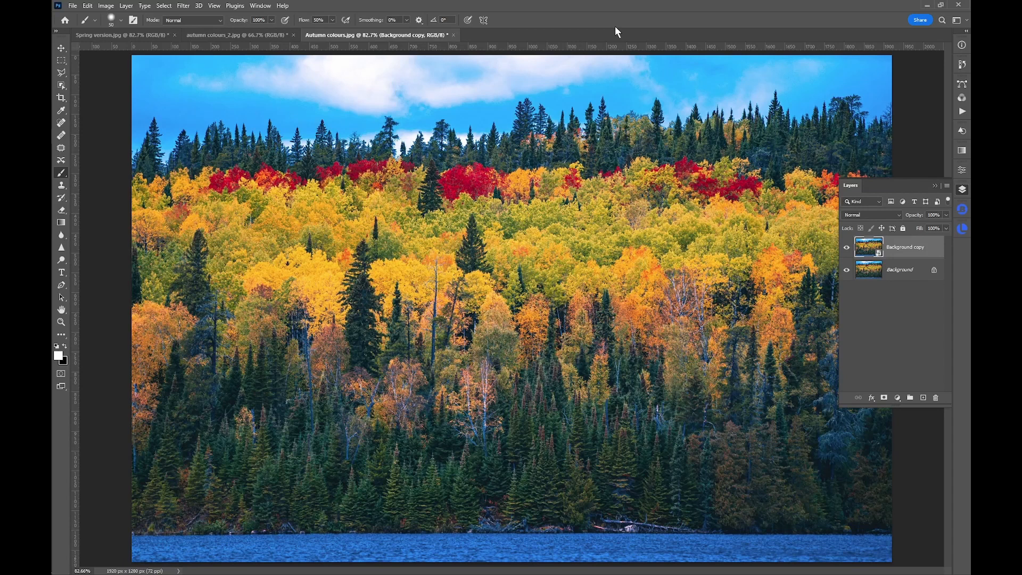
Switch to the Spring version.jpg document to view the finished green result.
{"action": "left_click", "coordinate": [124, 35]}
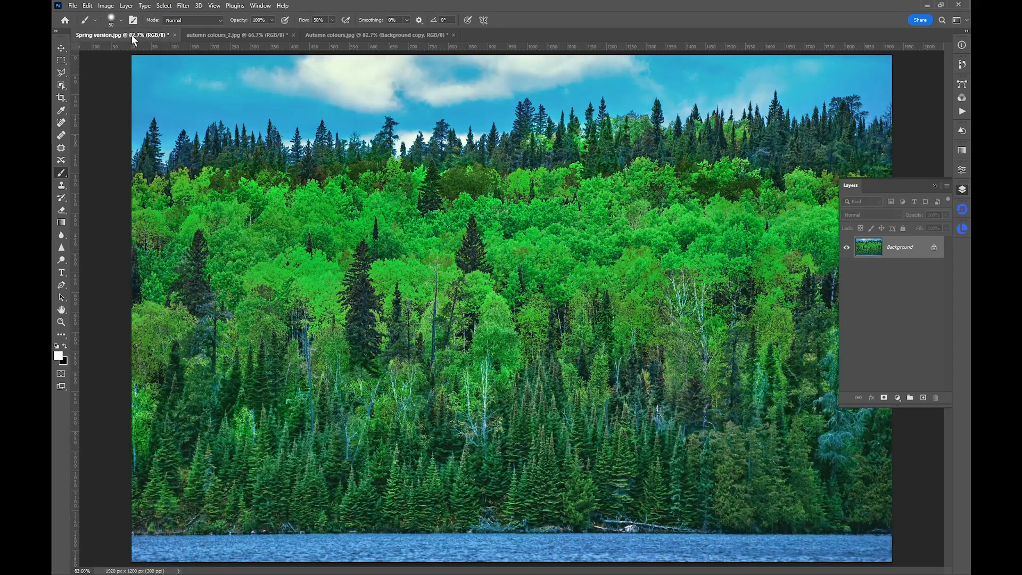
{"action": "mouse_move", "coordinate": [133, 74]}
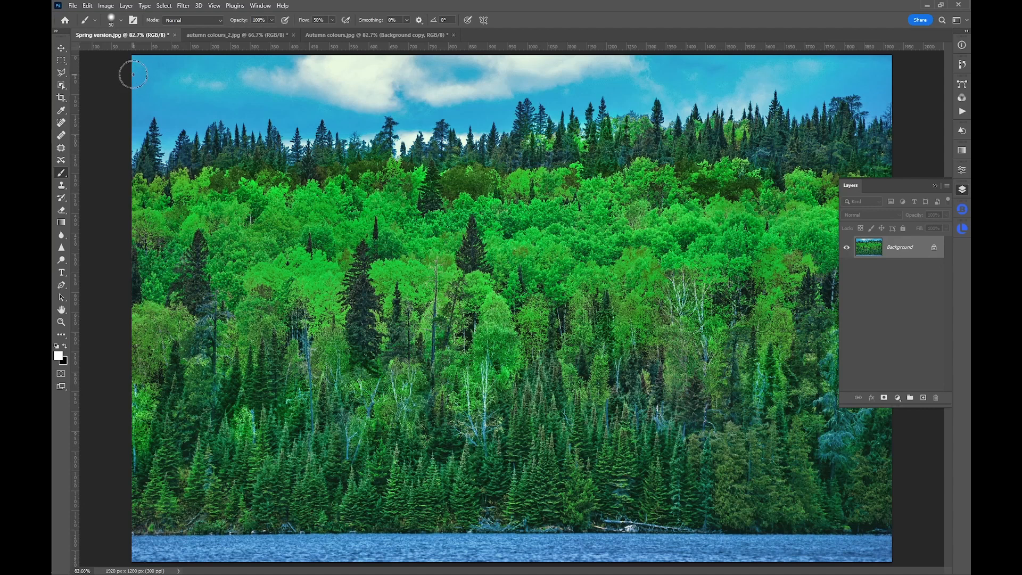
{"action": "mouse_move", "coordinate": [108, 85]}
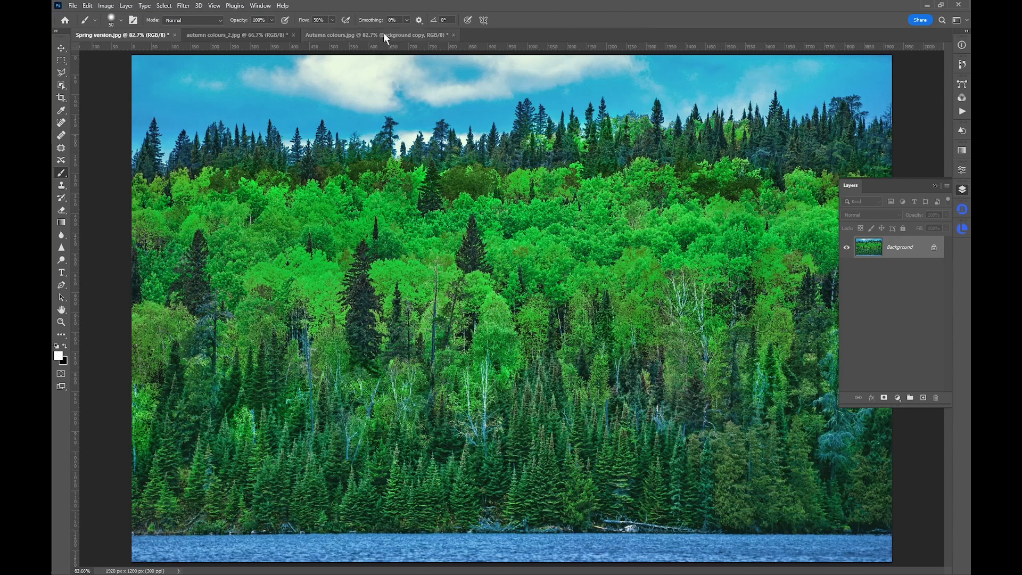
Return to Autumn colours.jpg and bring up the Background copy layer's menu.
{"action": "left_click", "coordinate": [377, 35]}
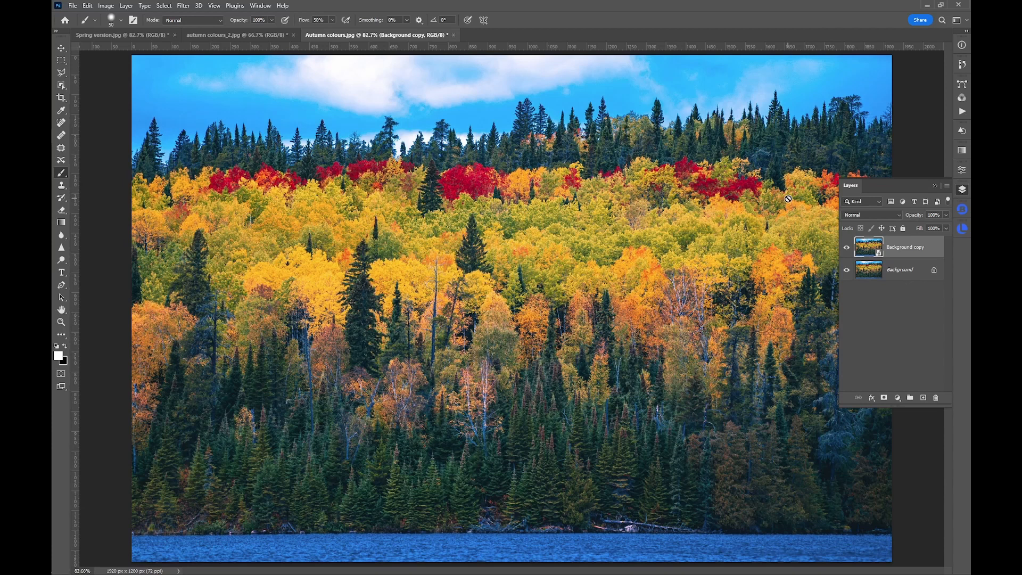
{"action": "mouse_move", "coordinate": [898, 365]}
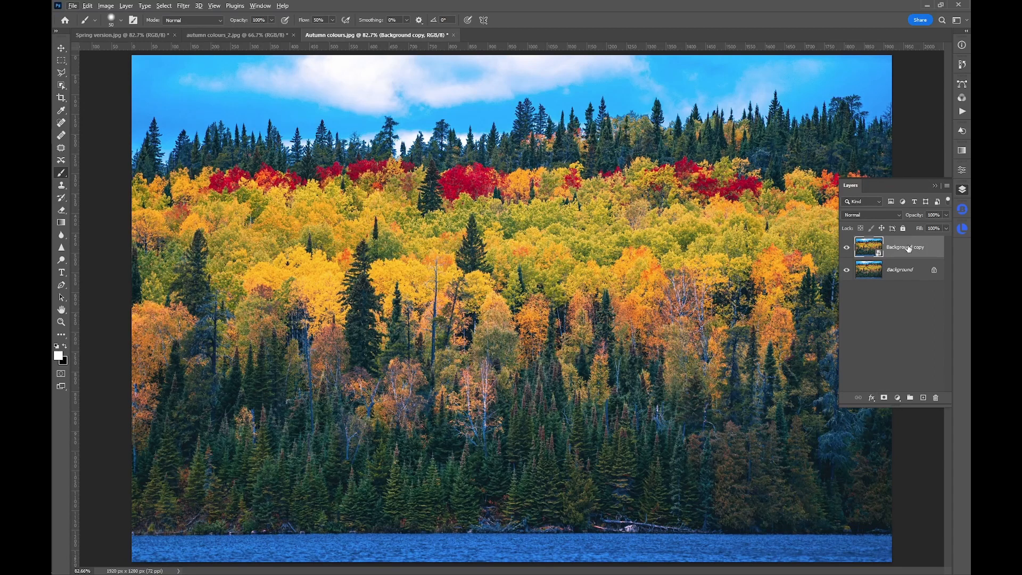
{"action": "mouse_move", "coordinate": [906, 247]}
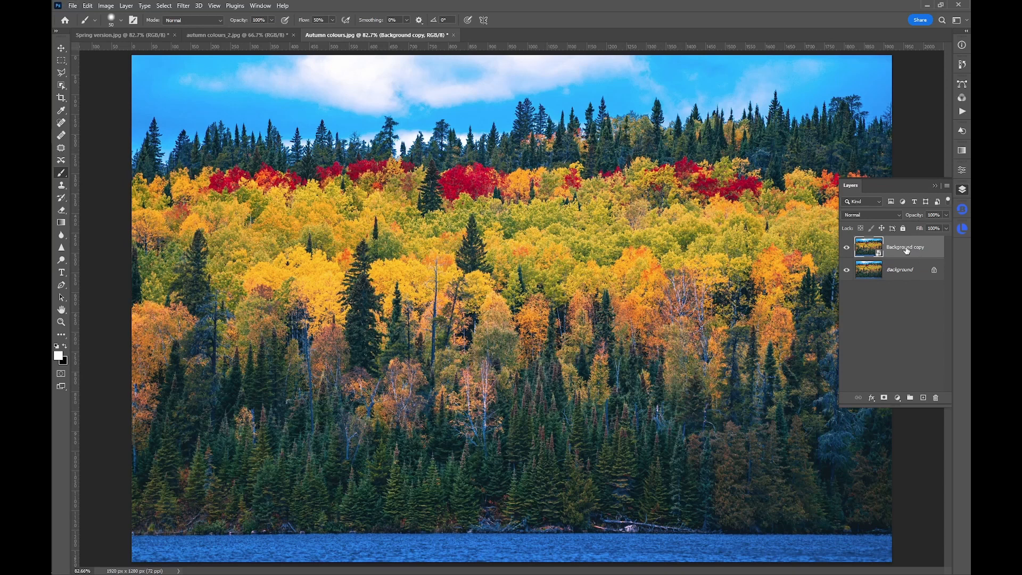
{"action": "mouse_move", "coordinate": [926, 247]}
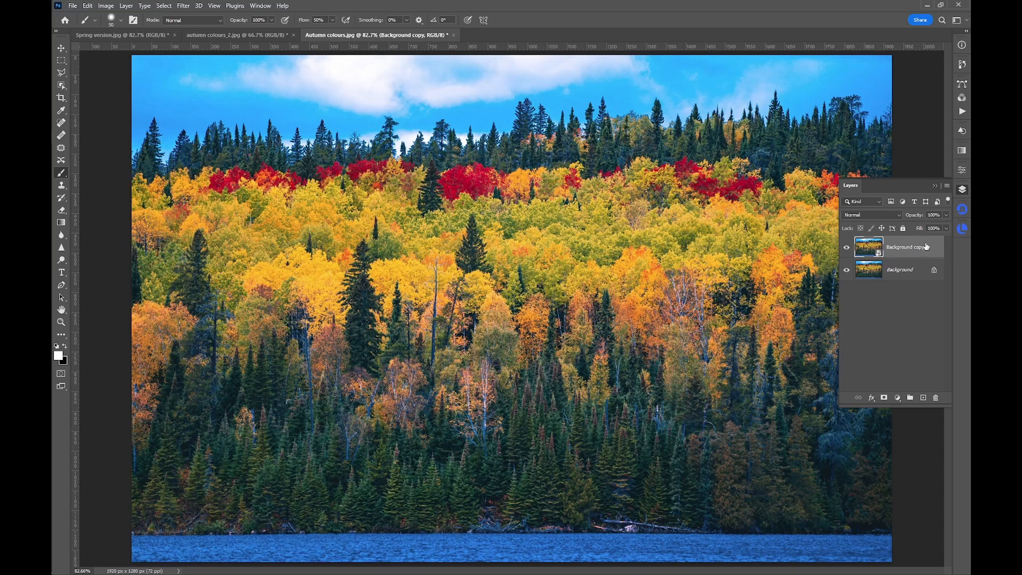
{"action": "right_click", "coordinate": [906, 246]}
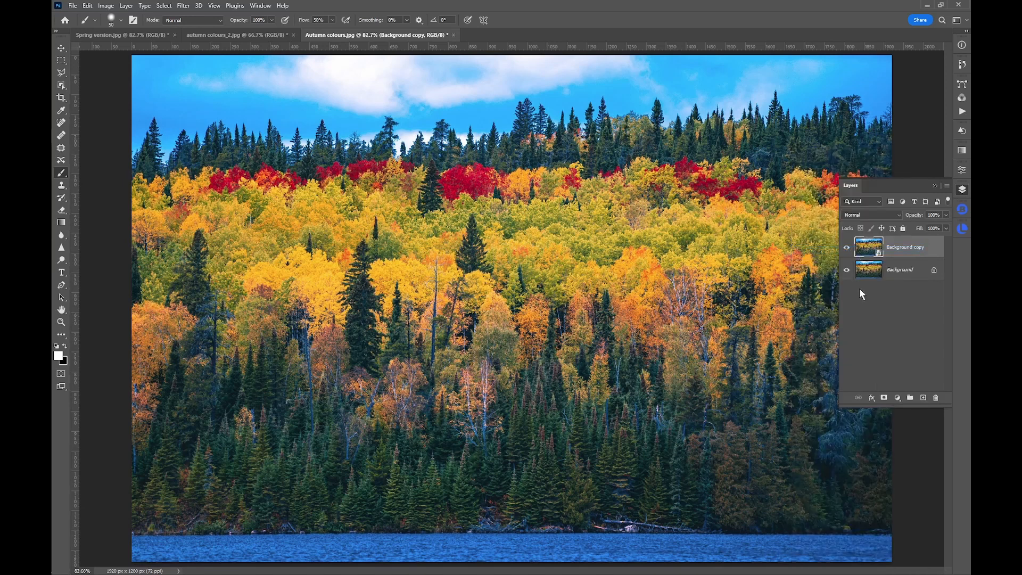
{"action": "mouse_move", "coordinate": [882, 321]}
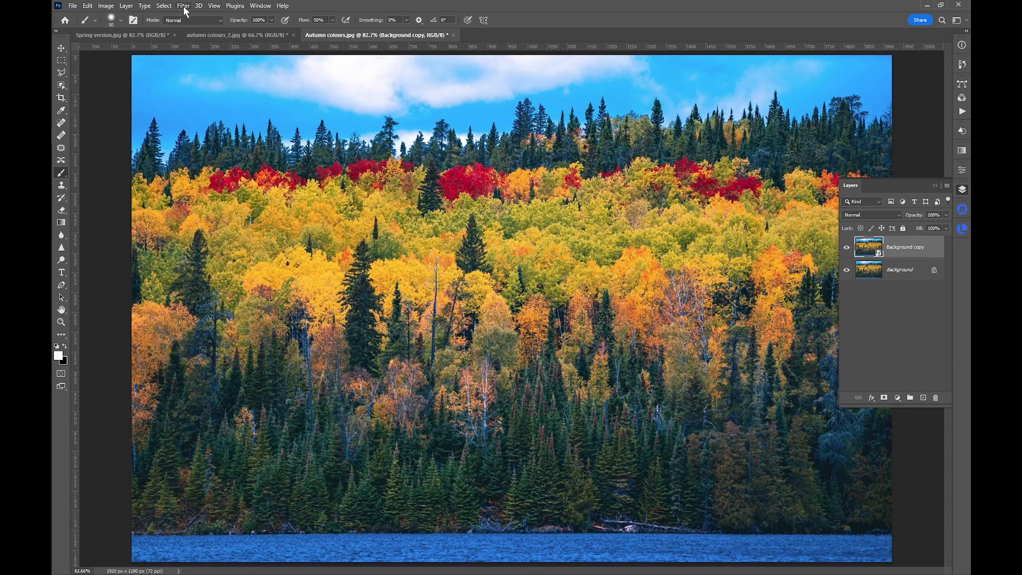
Open the Camera Raw Filter on the autumn photo and expand the Basic panel.
{"action": "left_click", "coordinate": [183, 5]}
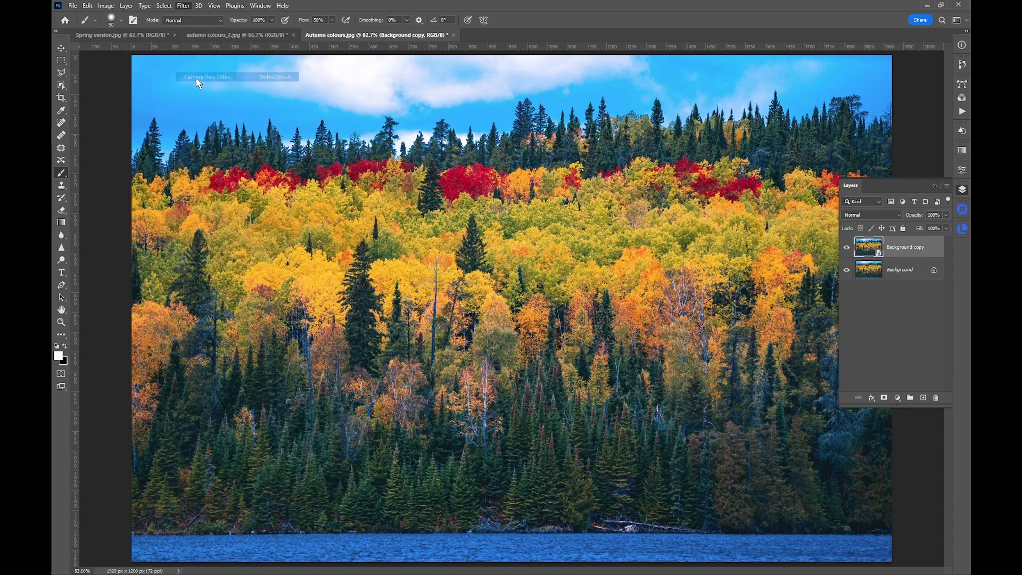
{"action": "mouse_move", "coordinate": [255, 200]}
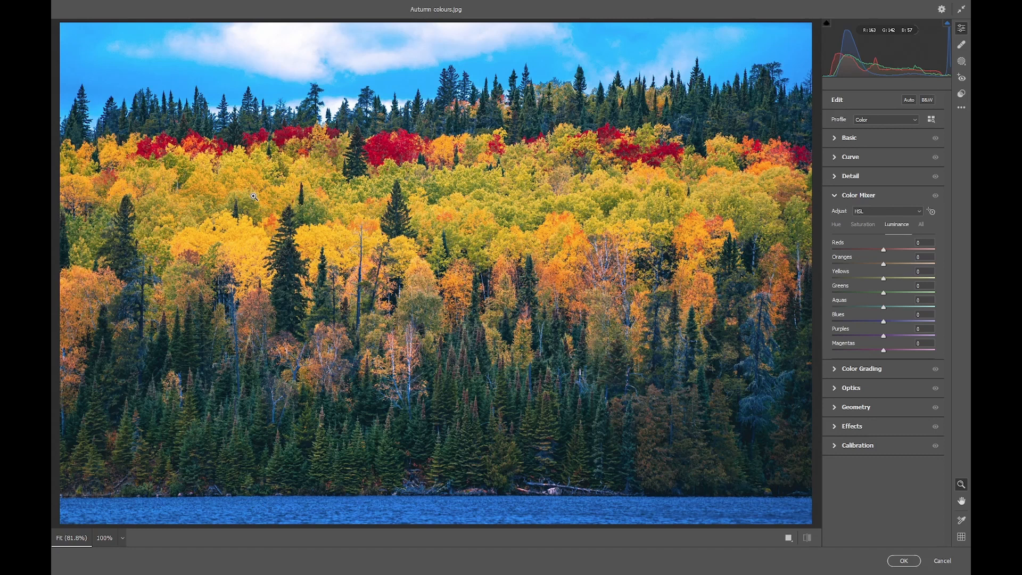
{"action": "mouse_move", "coordinate": [258, 183]}
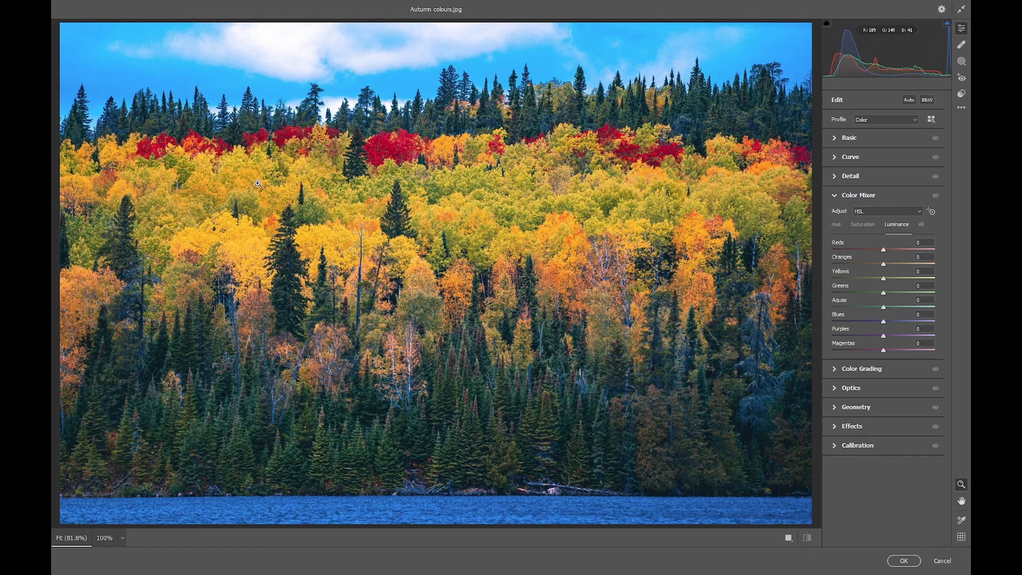
{"action": "mouse_move", "coordinate": [261, 183]}
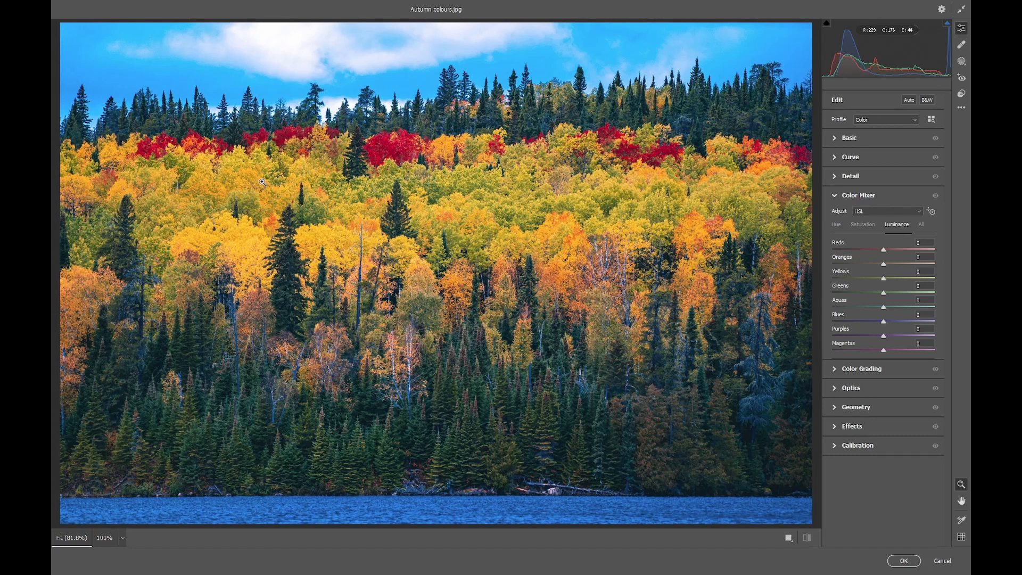
{"action": "mouse_move", "coordinate": [276, 173]}
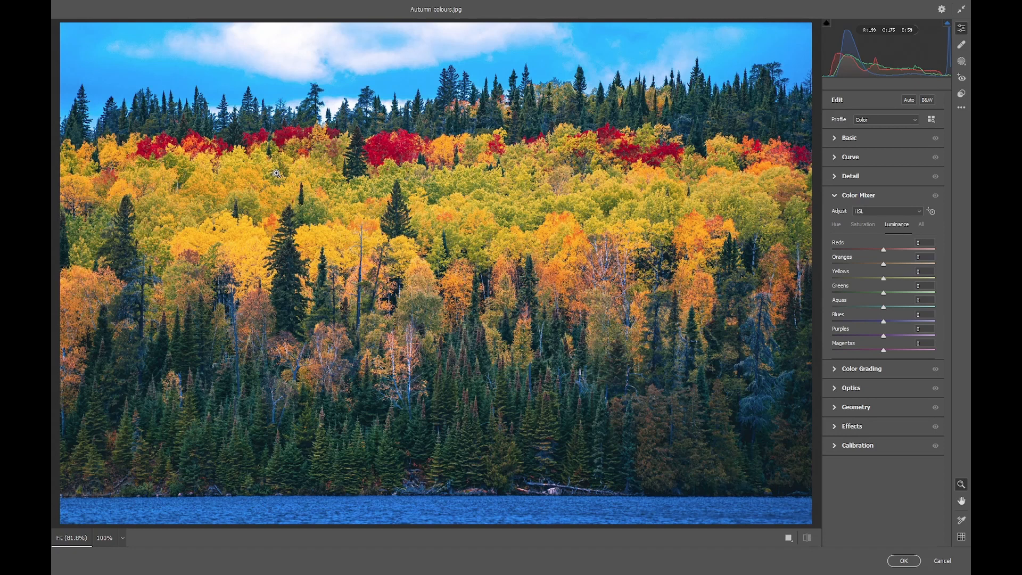
{"action": "mouse_move", "coordinate": [281, 174]}
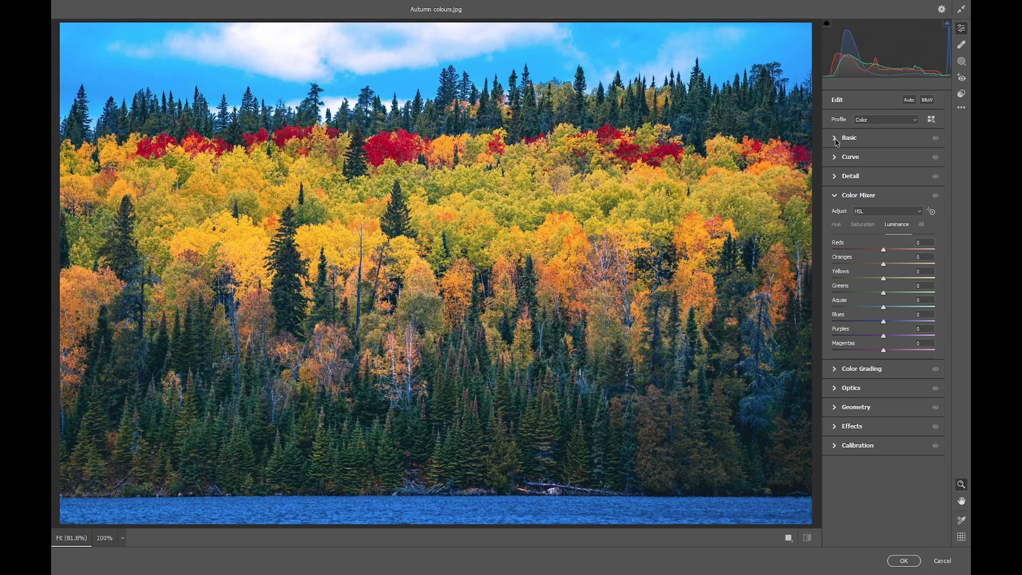
{"action": "left_click", "coordinate": [848, 137]}
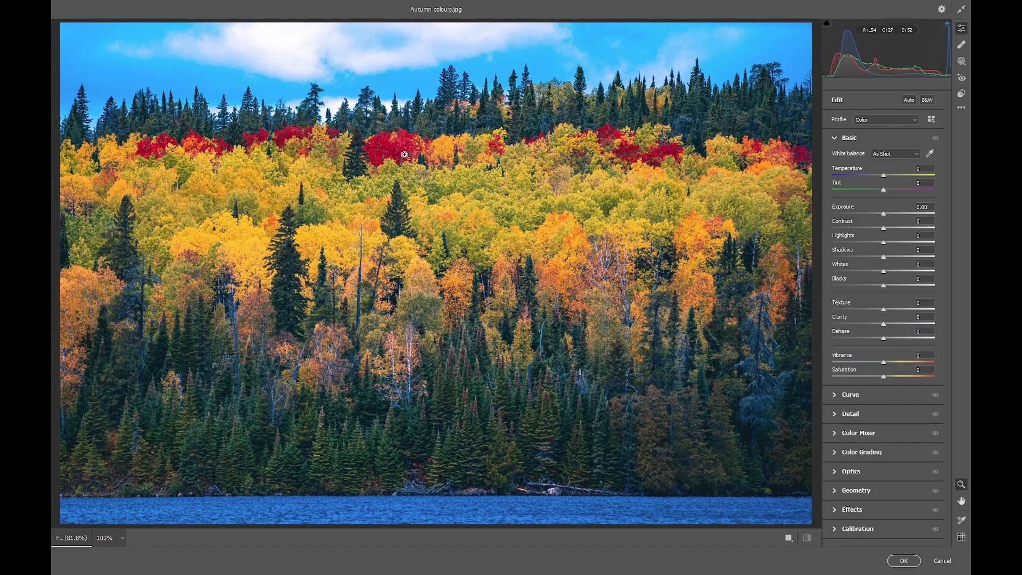
{"action": "mouse_move", "coordinate": [342, 228]}
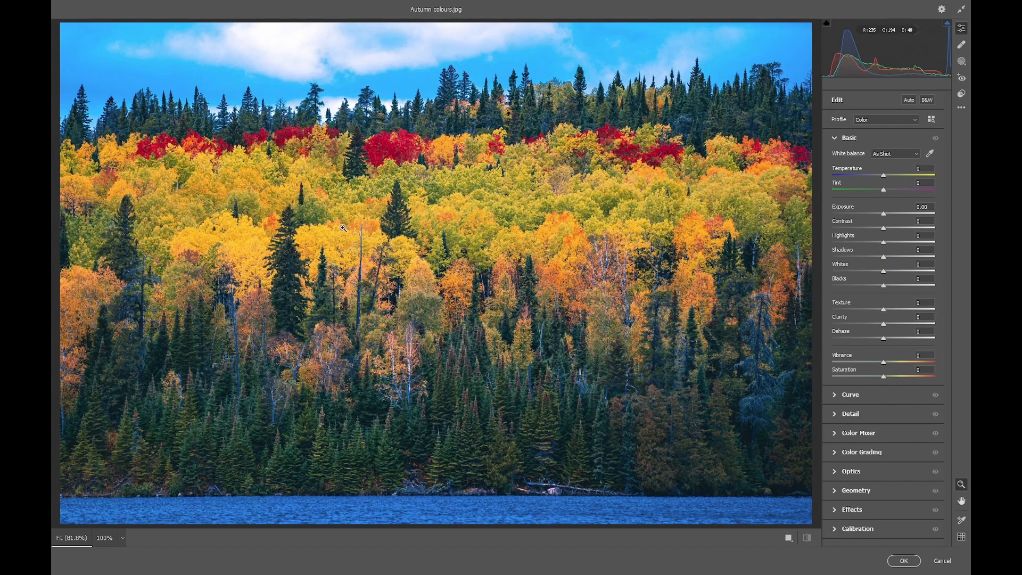
{"action": "mouse_move", "coordinate": [454, 213]}
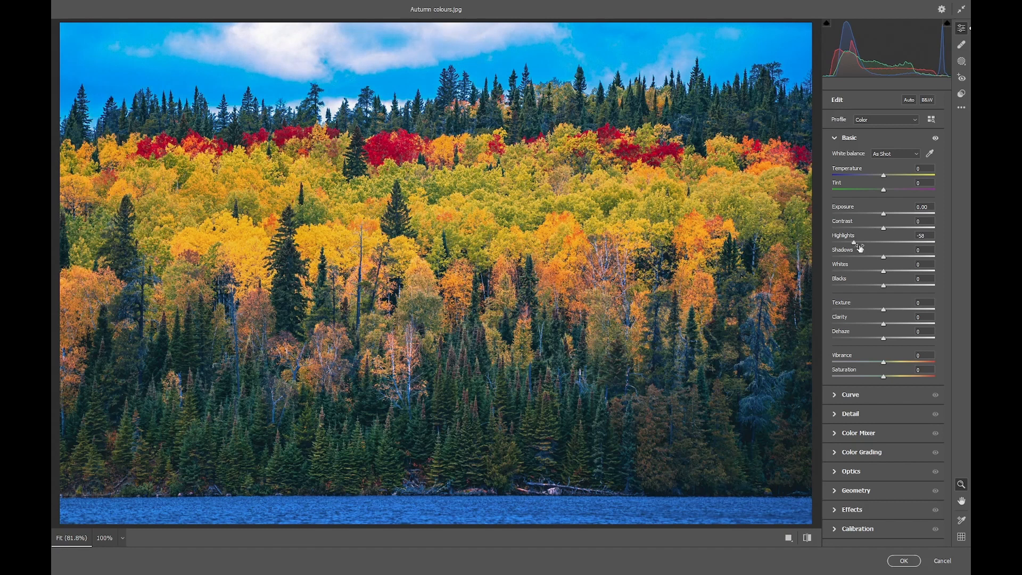
{"action": "mouse_move", "coordinate": [895, 276]}
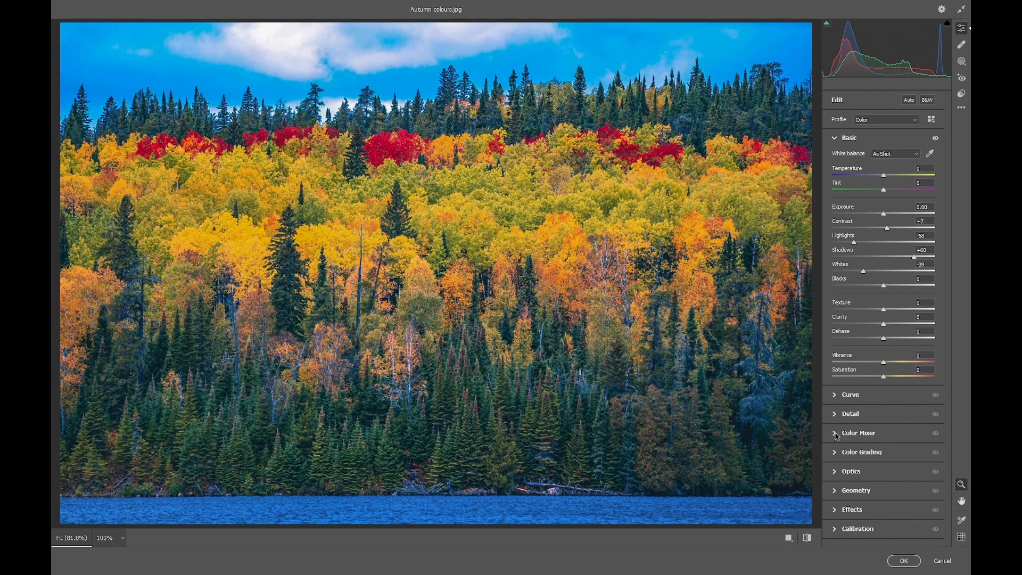
In Color Mixer, adjust hues and saturation, then darken Reds -29, Oranges -21, Yellows -21.
{"action": "left_click", "coordinate": [859, 432]}
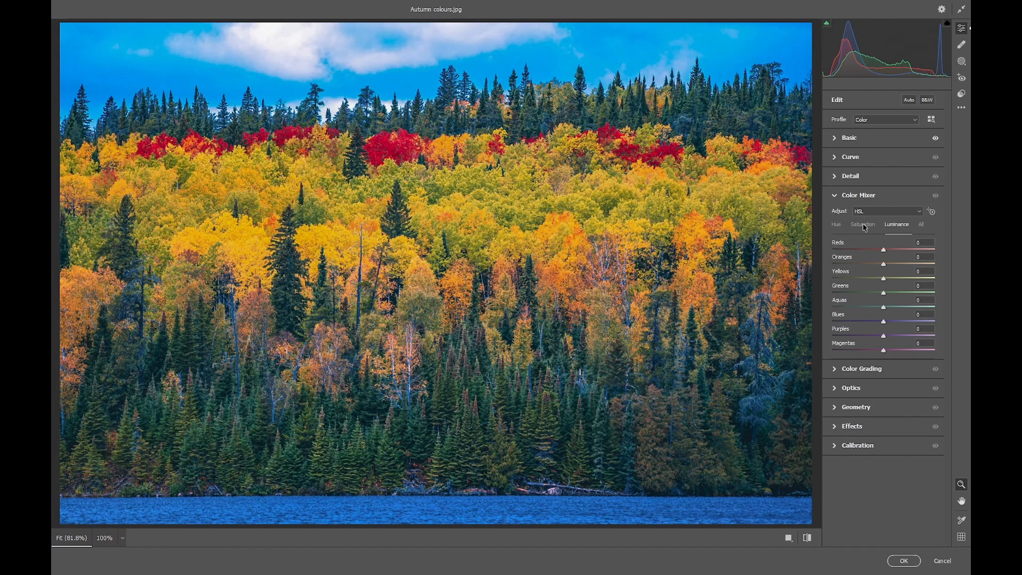
{"action": "left_click", "coordinate": [862, 224]}
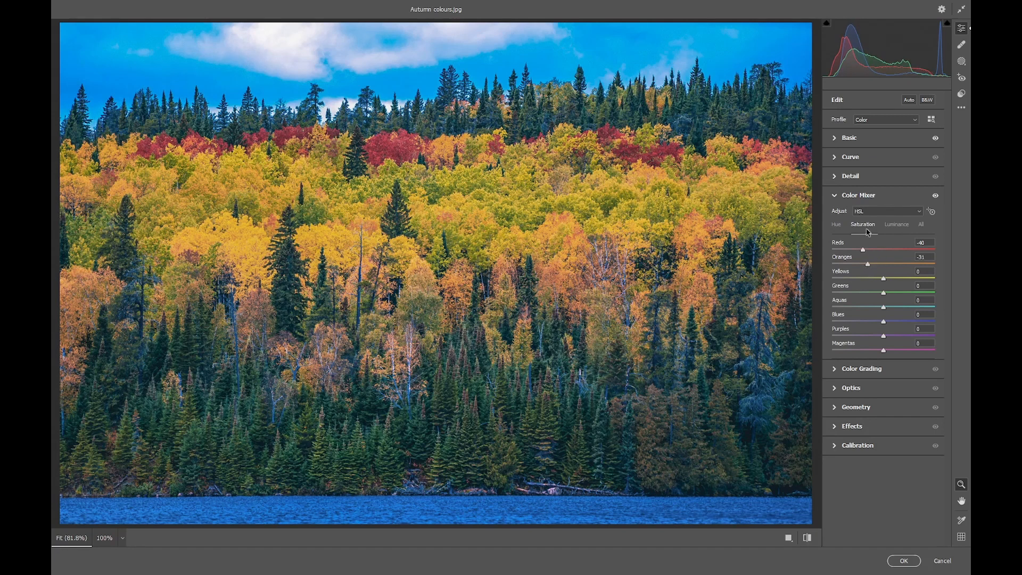
{"action": "left_click", "coordinate": [836, 224]}
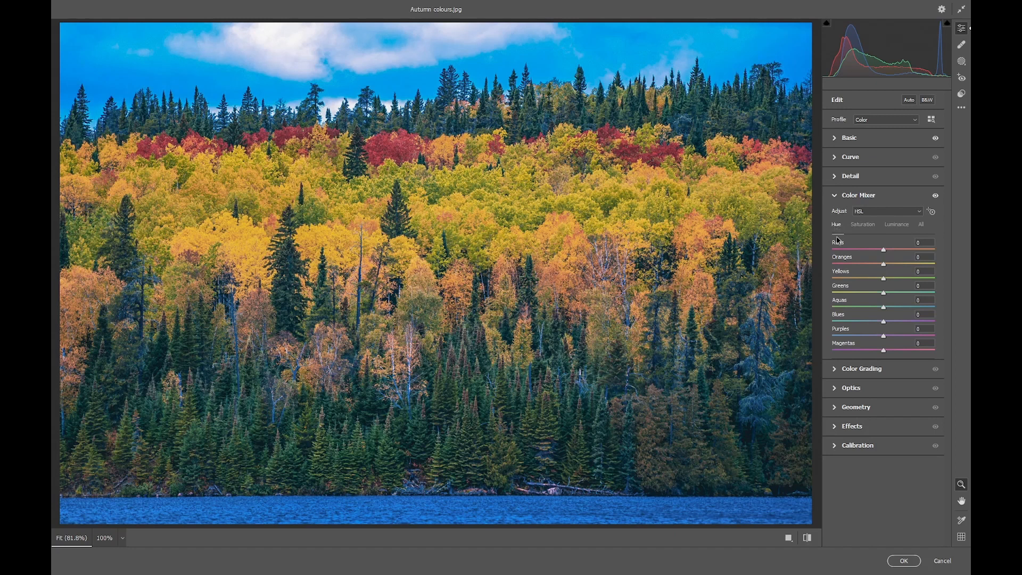
{"action": "mouse_move", "coordinate": [892, 257]}
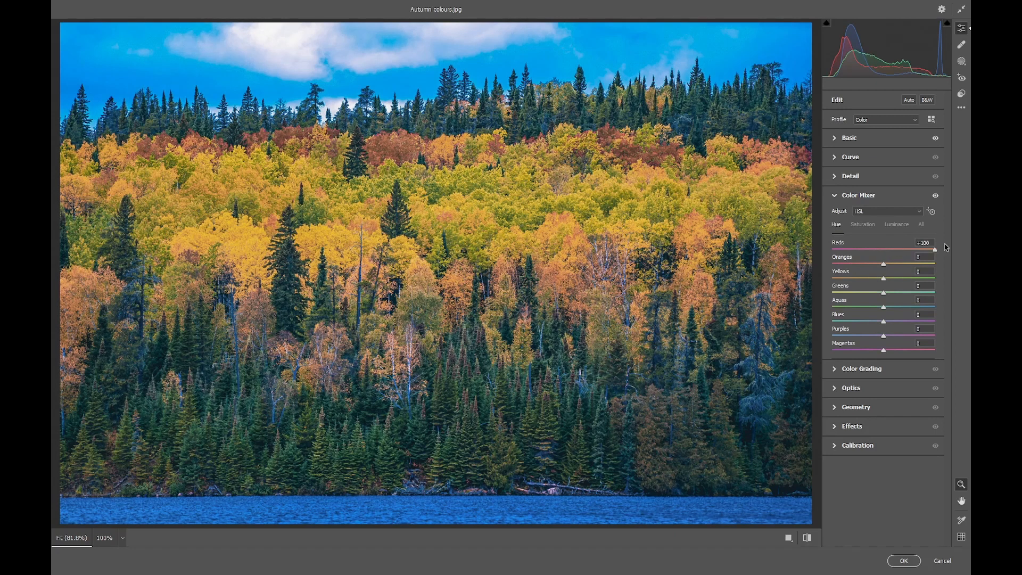
{"action": "mouse_move", "coordinate": [884, 273]}
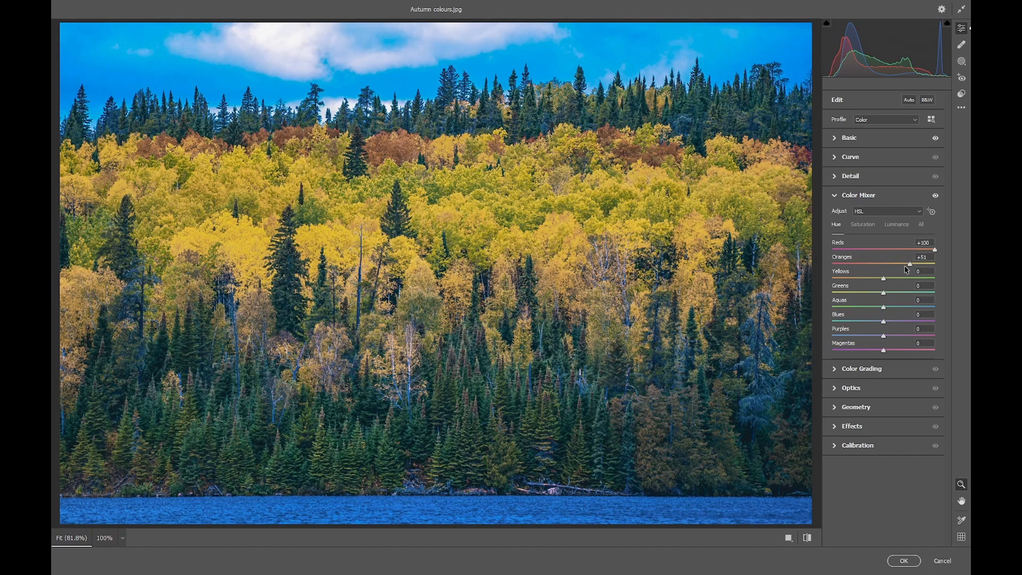
{"action": "left_click", "coordinate": [896, 224]}
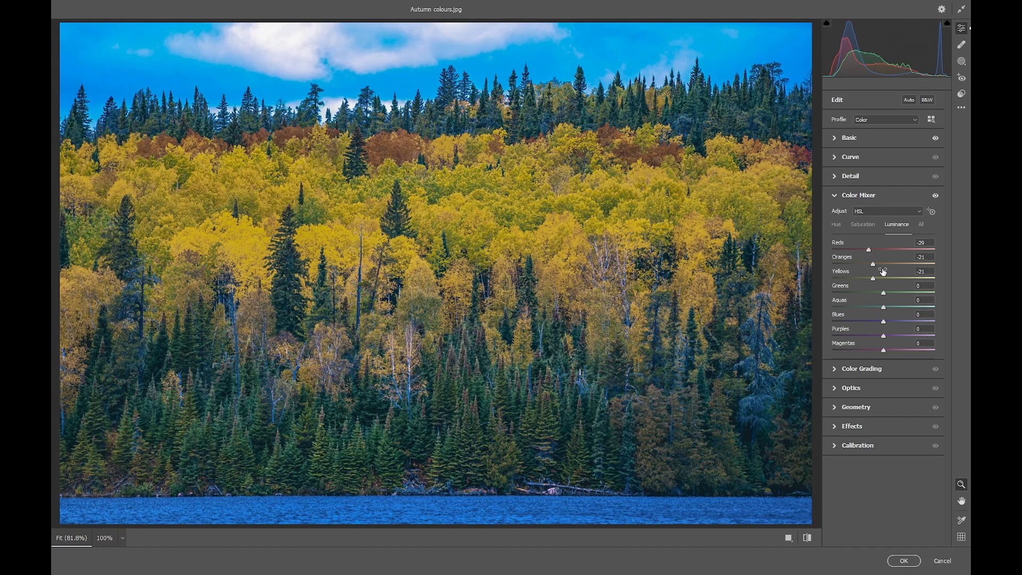
{"action": "mouse_move", "coordinate": [883, 269]}
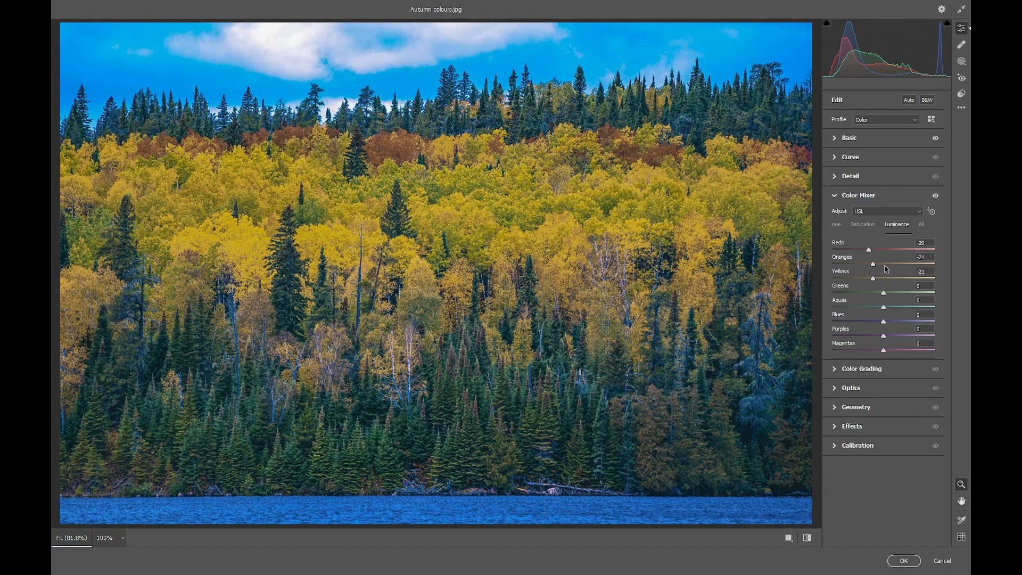
{"action": "mouse_move", "coordinate": [915, 366]}
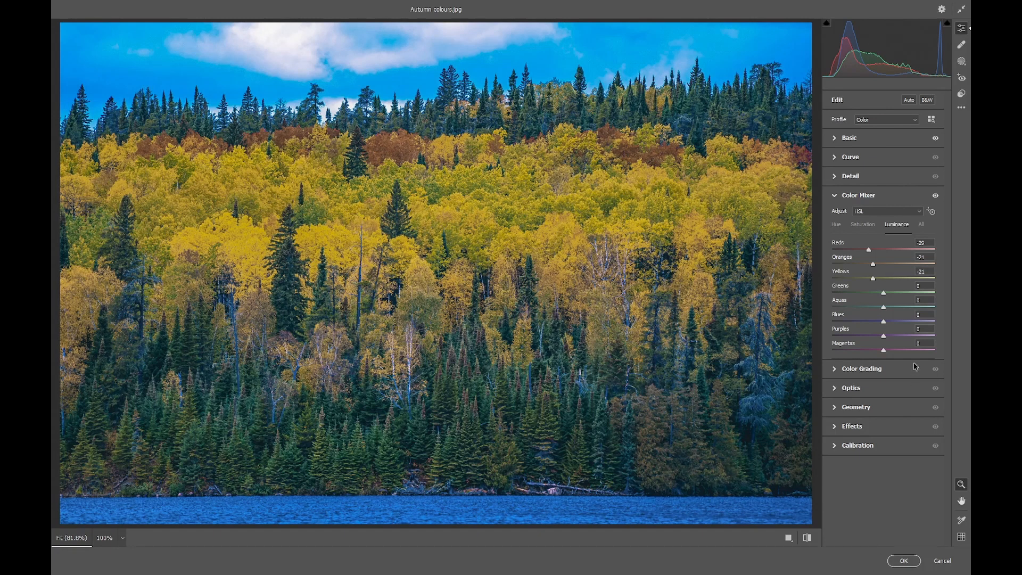
Open Color Grading's Global wheel to grade the whole image green-teal.
{"action": "left_click", "coordinate": [862, 368]}
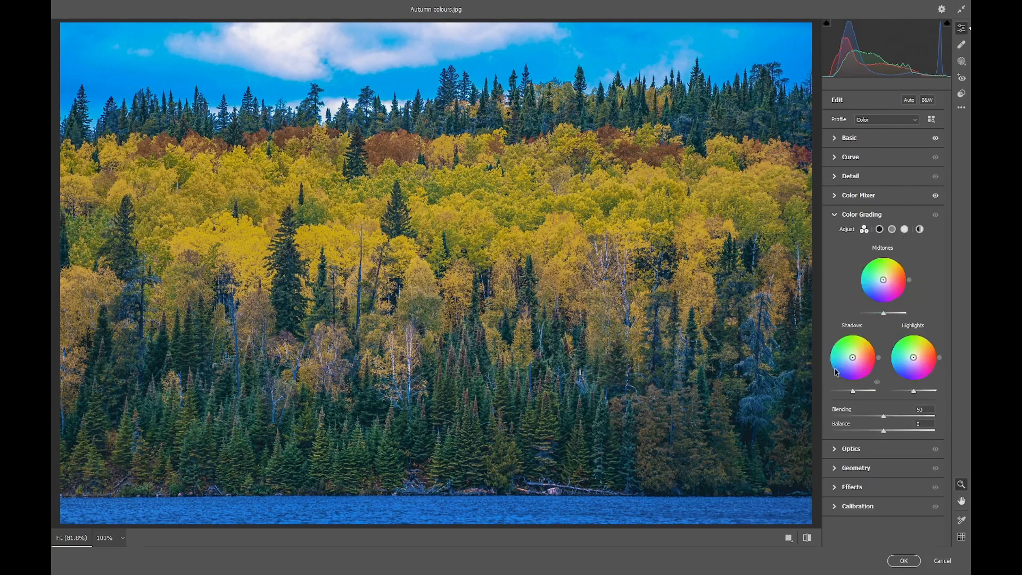
{"action": "mouse_move", "coordinate": [919, 229]}
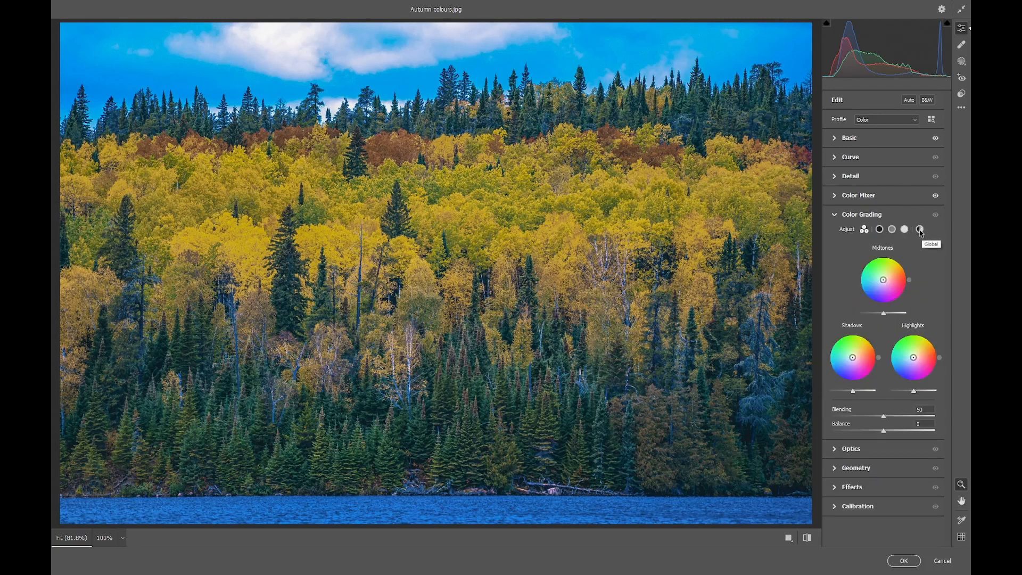
{"action": "left_click", "coordinate": [919, 229]}
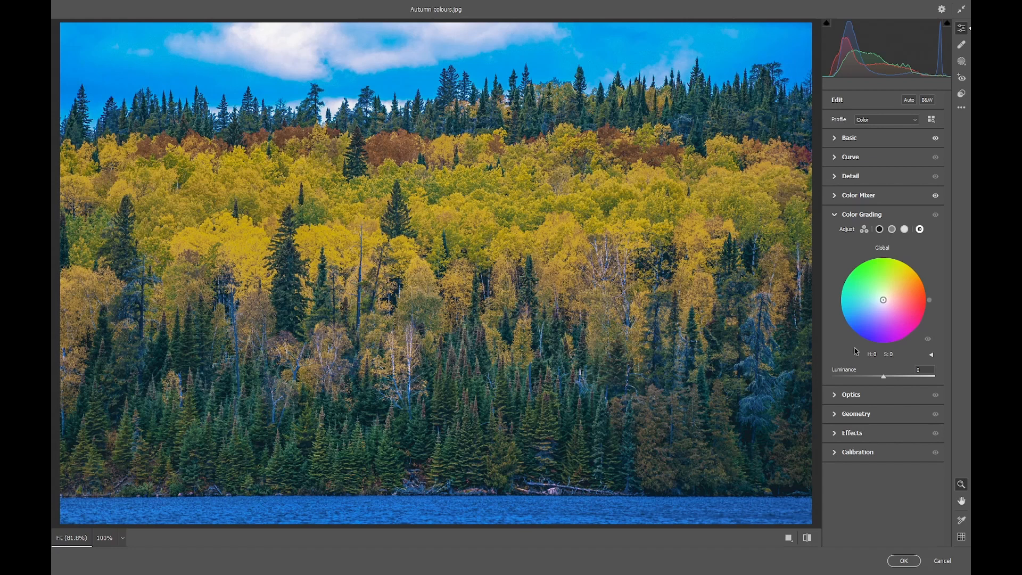
{"action": "mouse_move", "coordinate": [891, 325]}
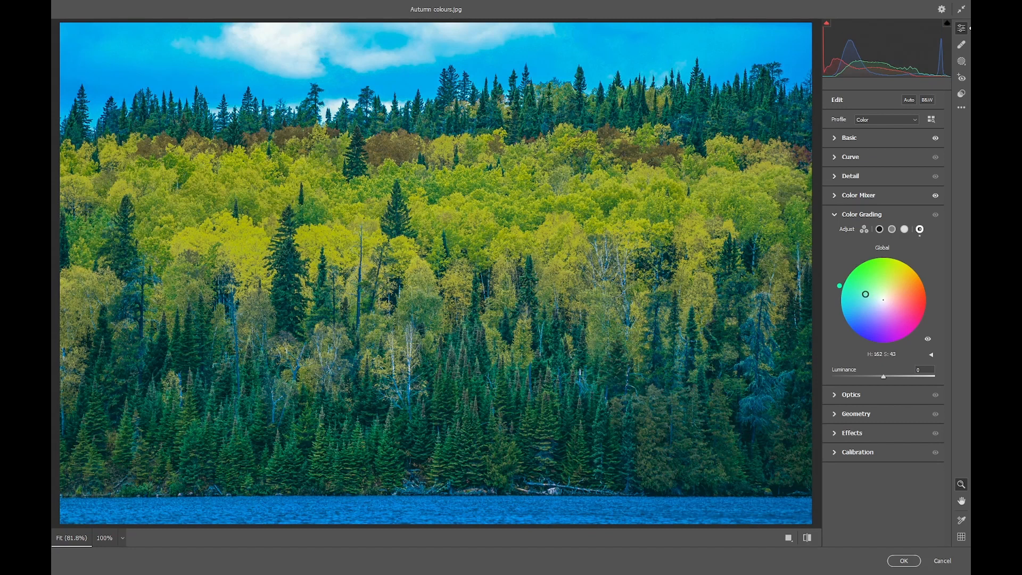
{"action": "mouse_move", "coordinate": [861, 302]}
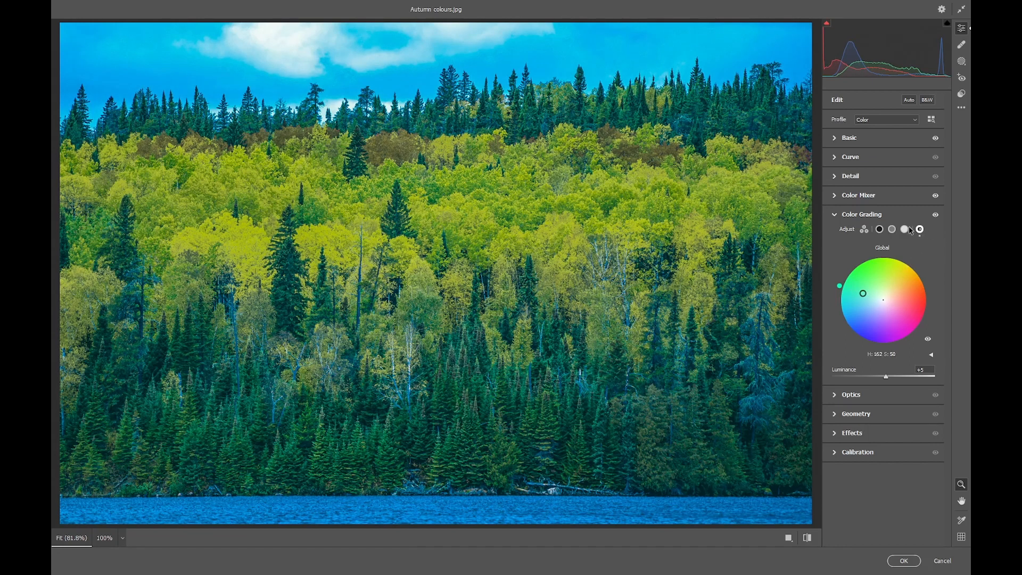
Grade the highlights to hue 161, saturation 61, luminance -90.
{"action": "left_click", "coordinate": [904, 229]}
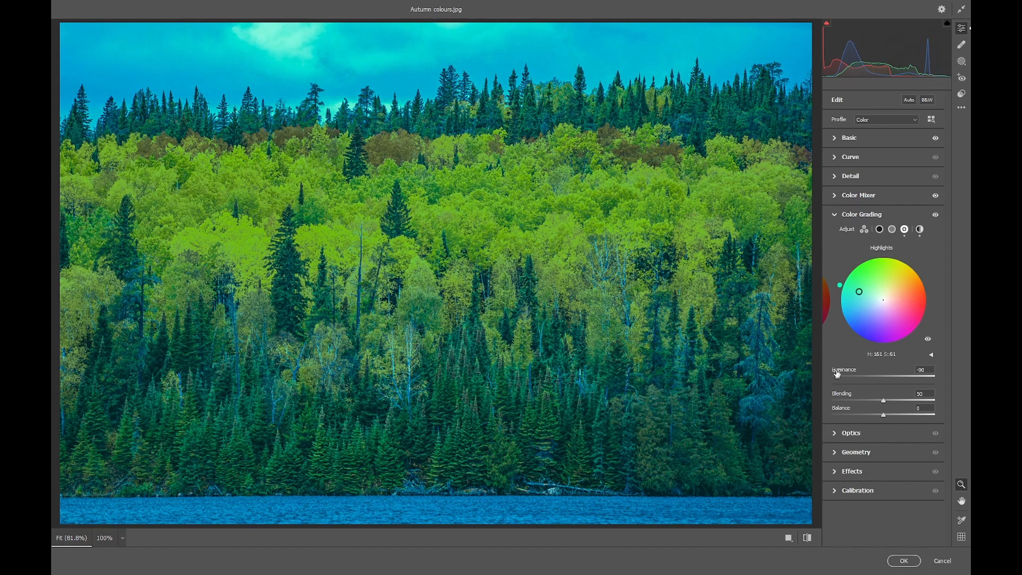
{"action": "mouse_move", "coordinate": [908, 259]}
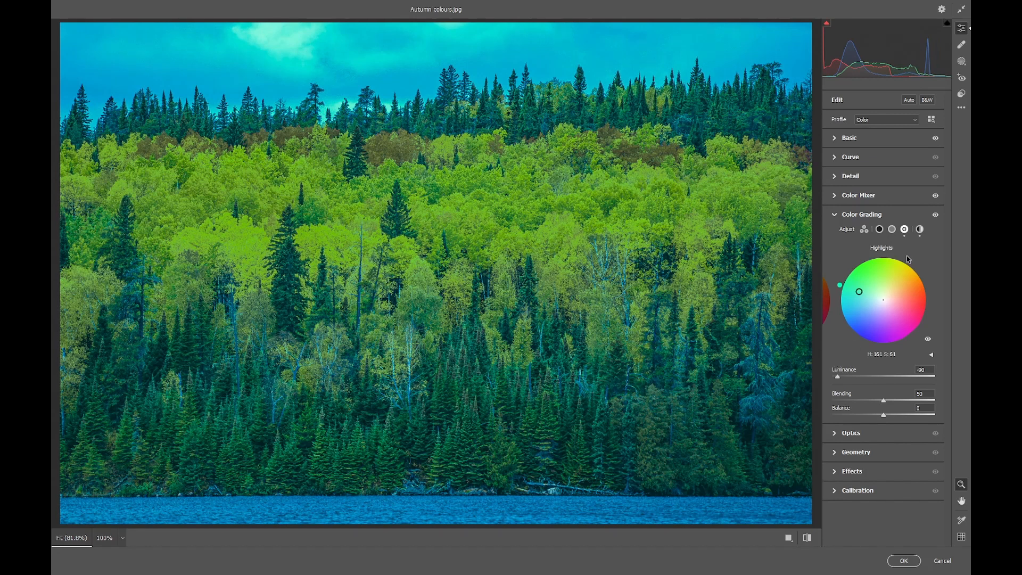
Grade the midtones to hue 181, saturation 77, luminance -100.
{"action": "left_click", "coordinate": [891, 229]}
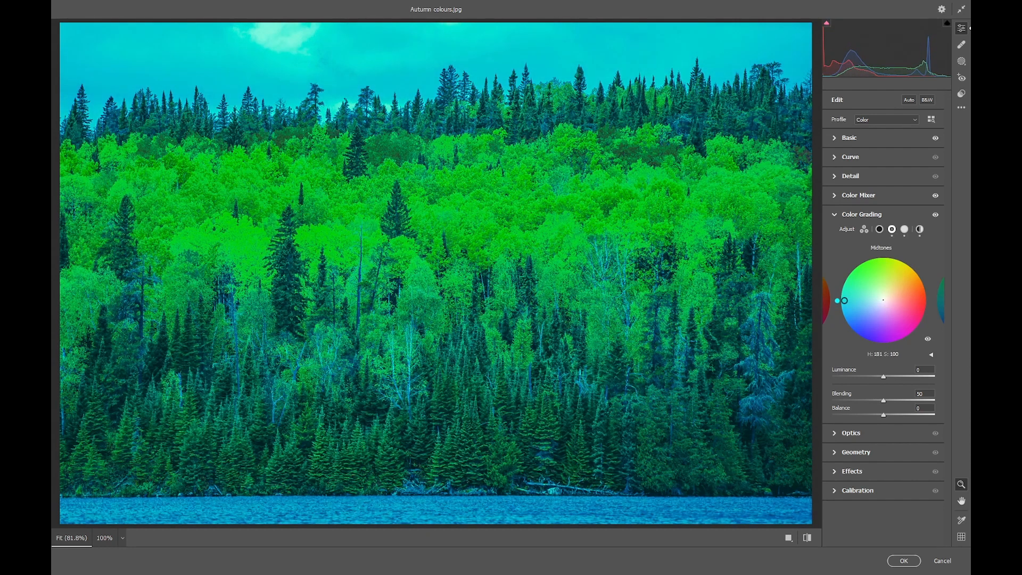
{"action": "mouse_move", "coordinate": [904, 320]}
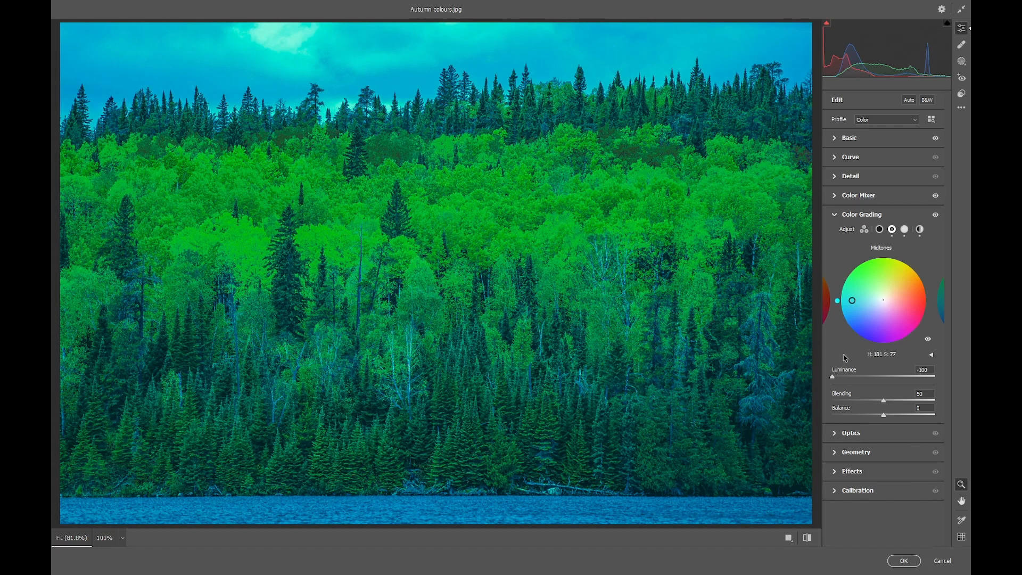
{"action": "mouse_move", "coordinate": [855, 349]}
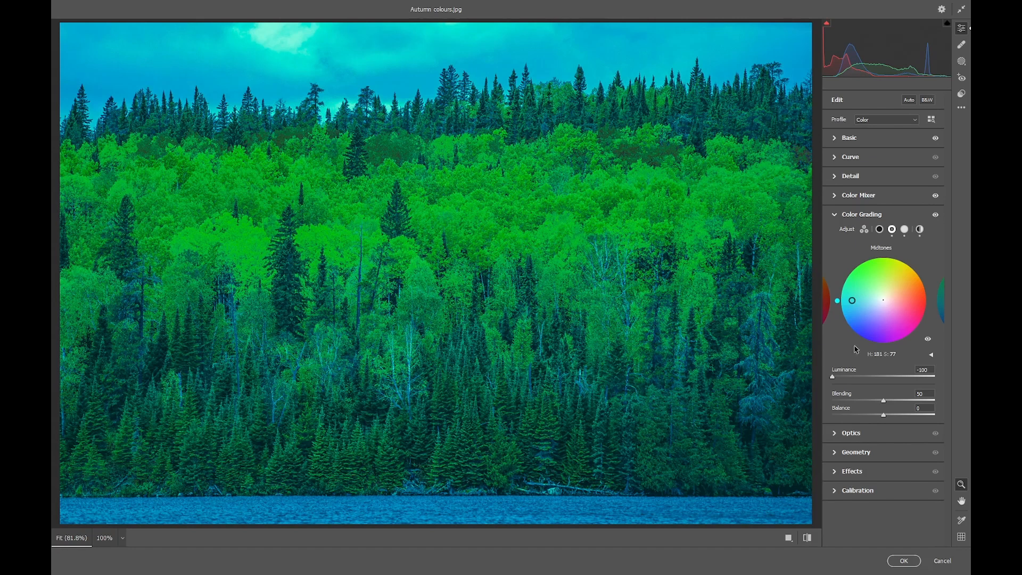
{"action": "mouse_move", "coordinate": [911, 260]}
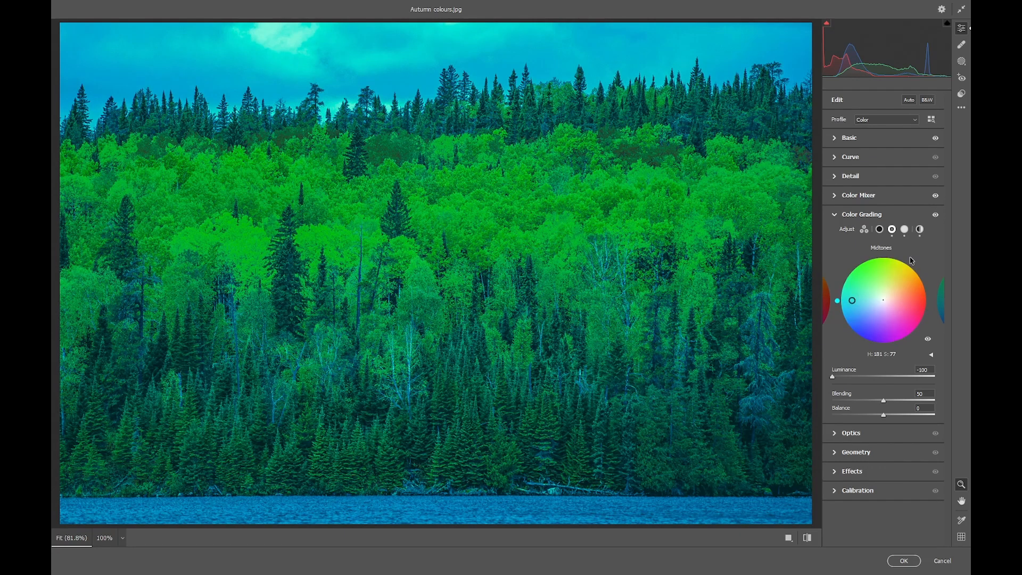
Reshape the green curve, then pull the Blue curve midpoint to input 133, output 112.
{"action": "left_click", "coordinate": [850, 156]}
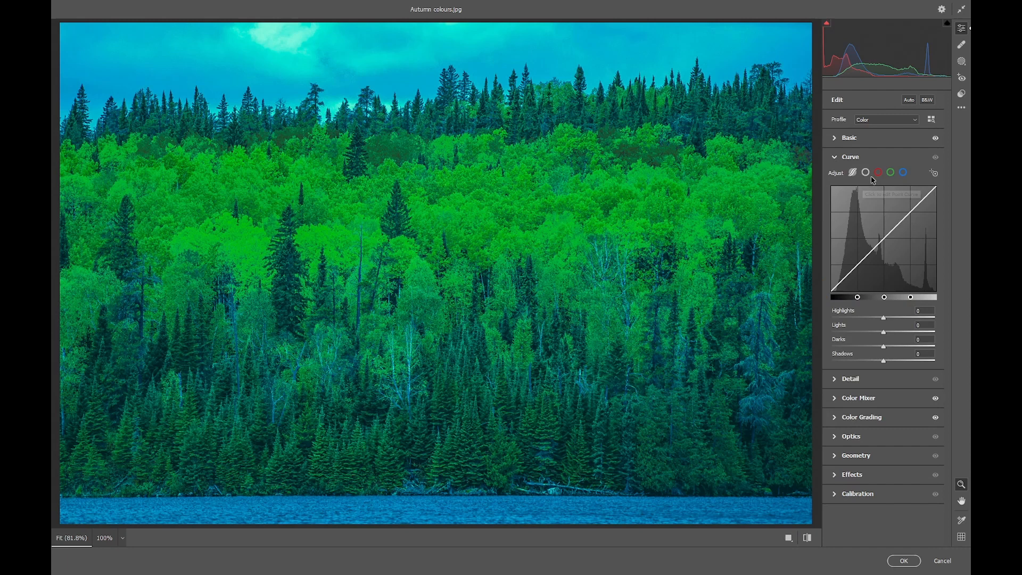
{"action": "left_click", "coordinate": [889, 171]}
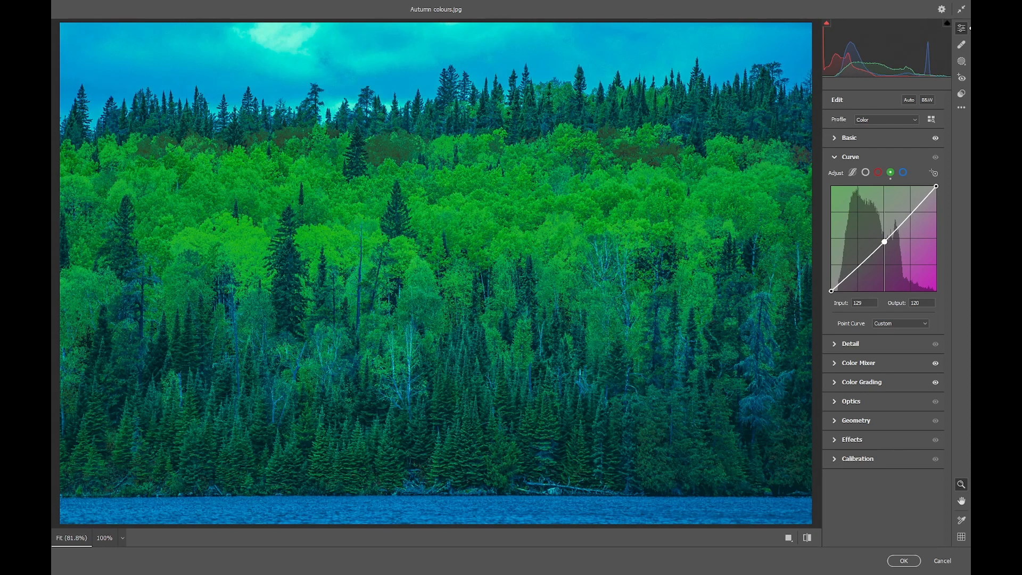
{"action": "mouse_move", "coordinate": [903, 172]}
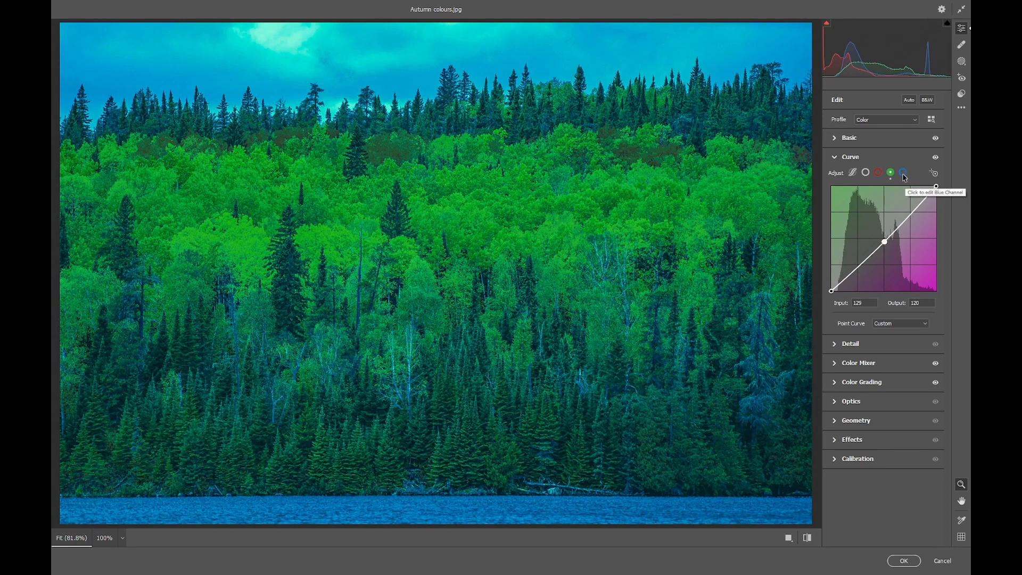
{"action": "left_click", "coordinate": [902, 172]}
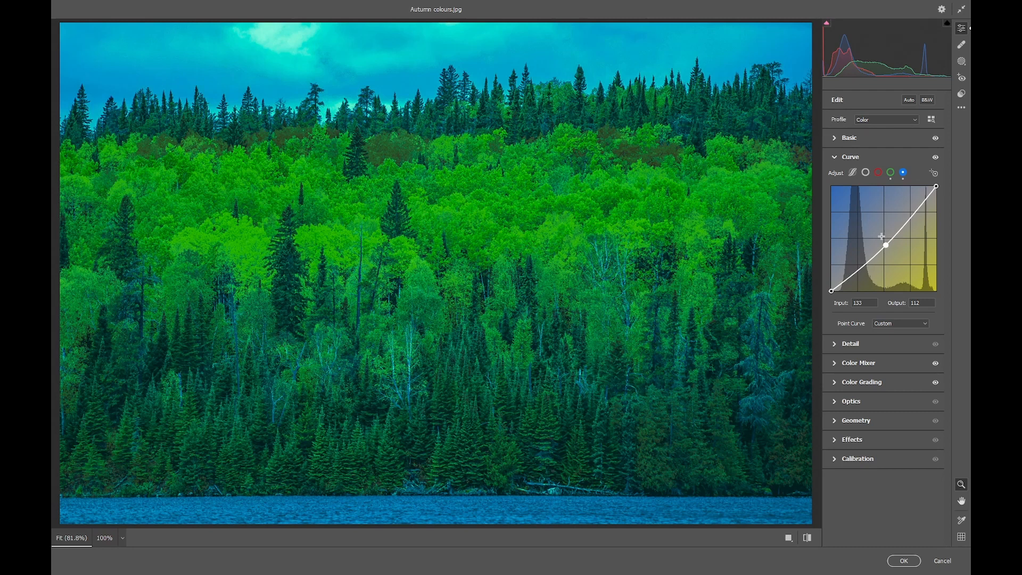
{"action": "mouse_move", "coordinate": [879, 234]}
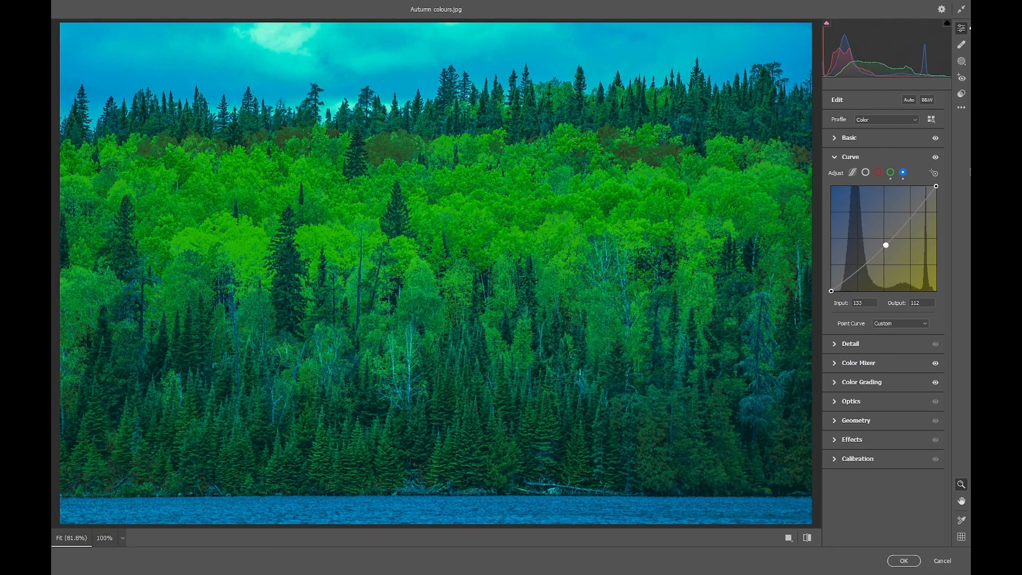
{"action": "mouse_move", "coordinate": [961, 108]}
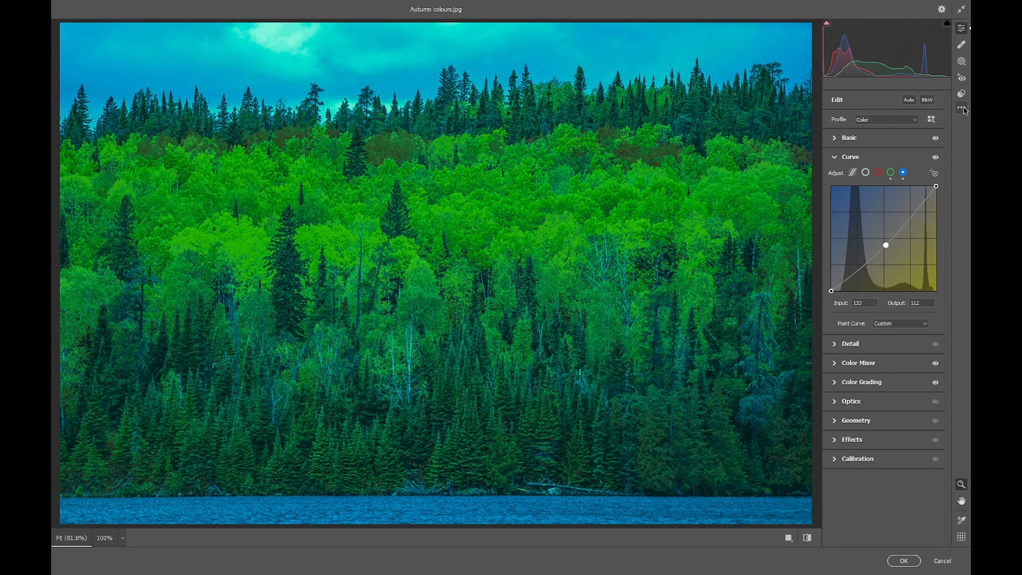
Save the current adjustments as a user preset named 'autumn to spring'.
{"action": "left_click", "coordinate": [961, 108]}
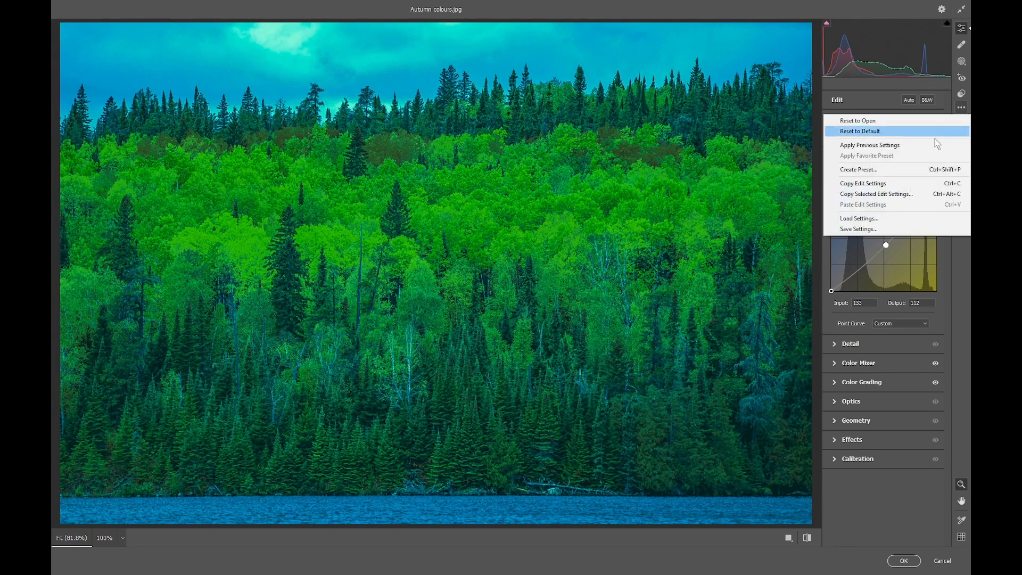
{"action": "left_click", "coordinate": [859, 169]}
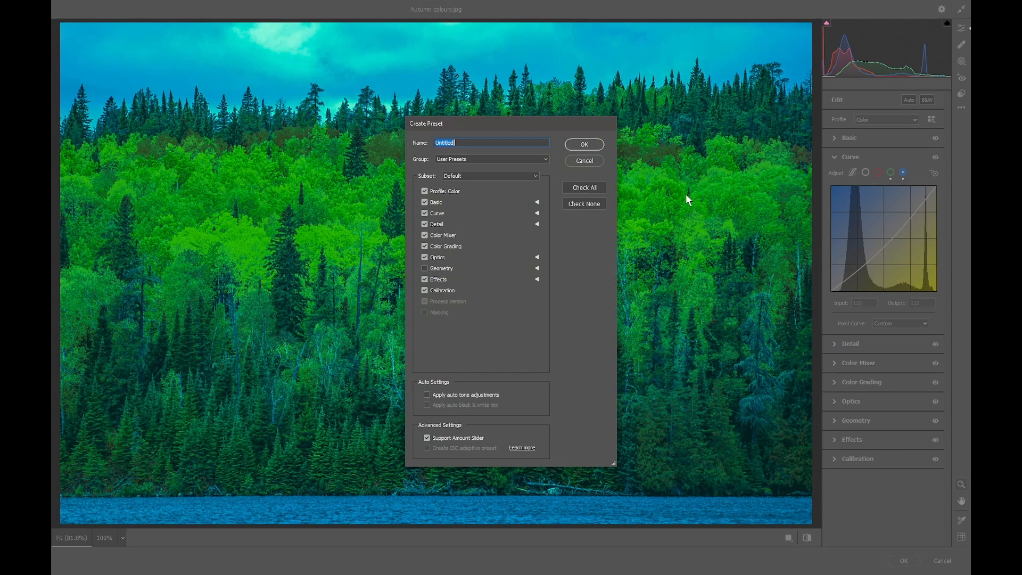
{"action": "mouse_move", "coordinate": [674, 212]}
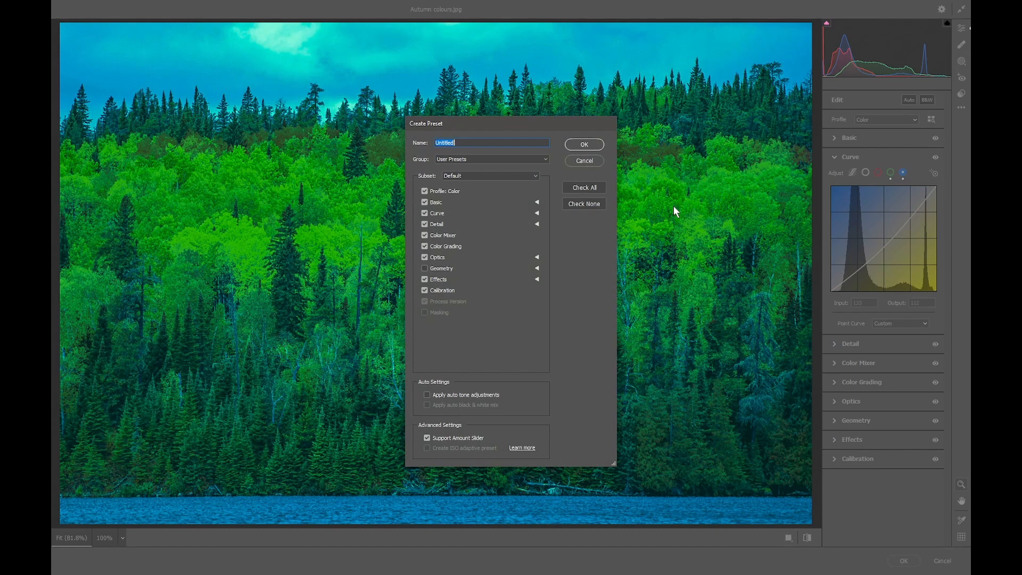
{"action": "type", "text": "autu"}
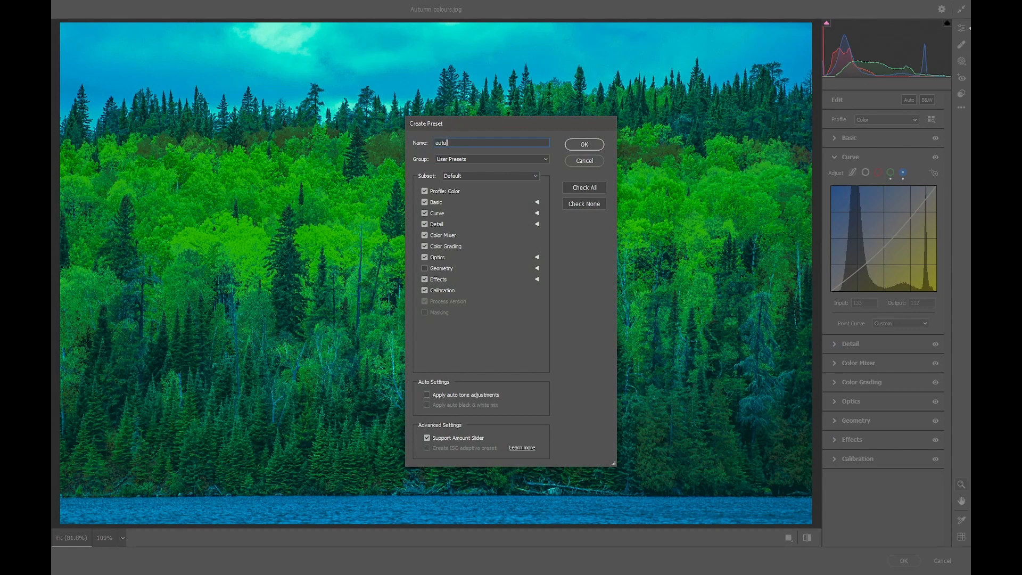
{"action": "type", "text": "autumn to s"}
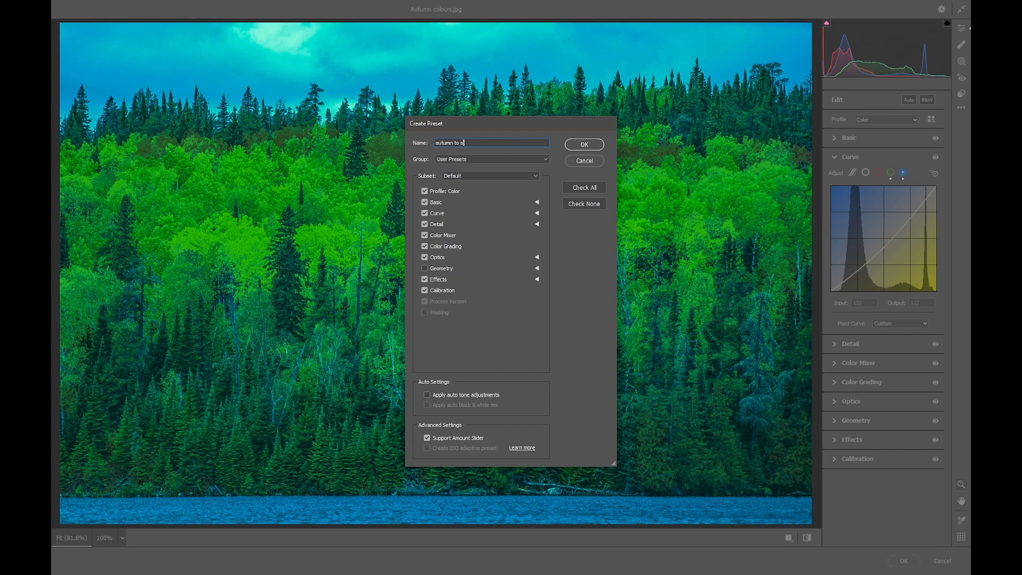
{"action": "left_click", "coordinate": [582, 144]}
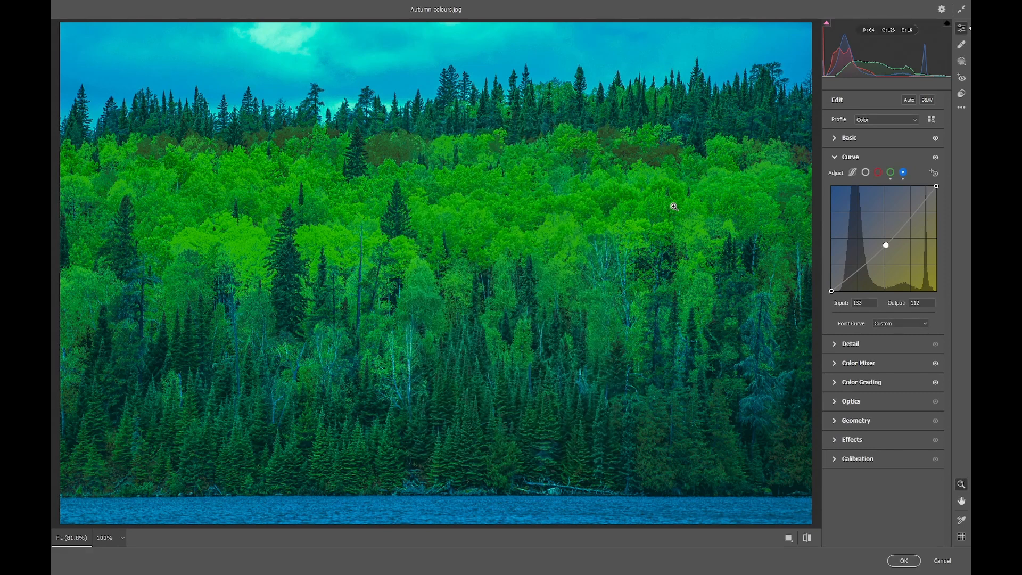
{"action": "mouse_move", "coordinate": [679, 194]}
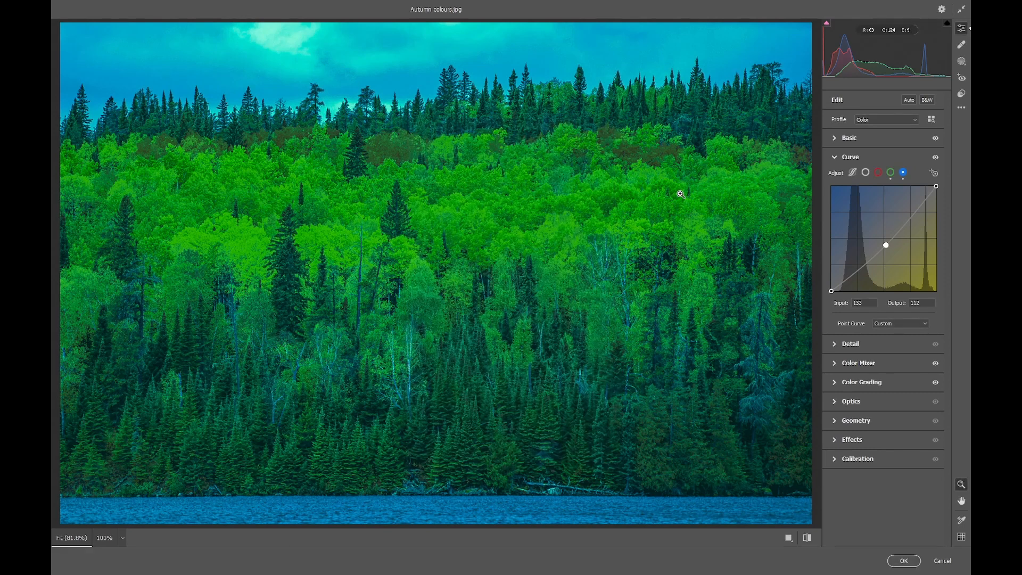
{"action": "mouse_move", "coordinate": [682, 191]}
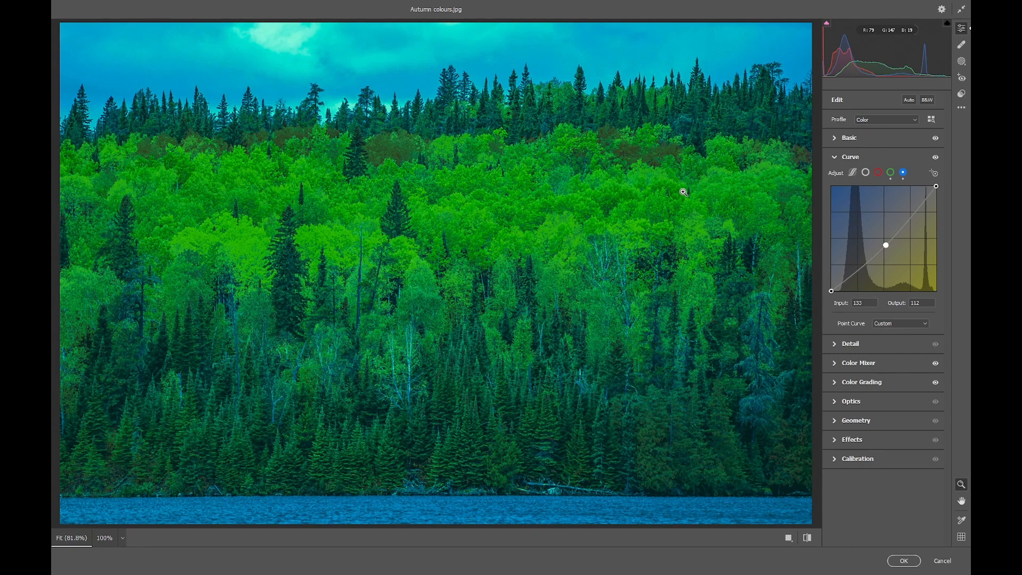
{"action": "mouse_move", "coordinate": [468, 514]}
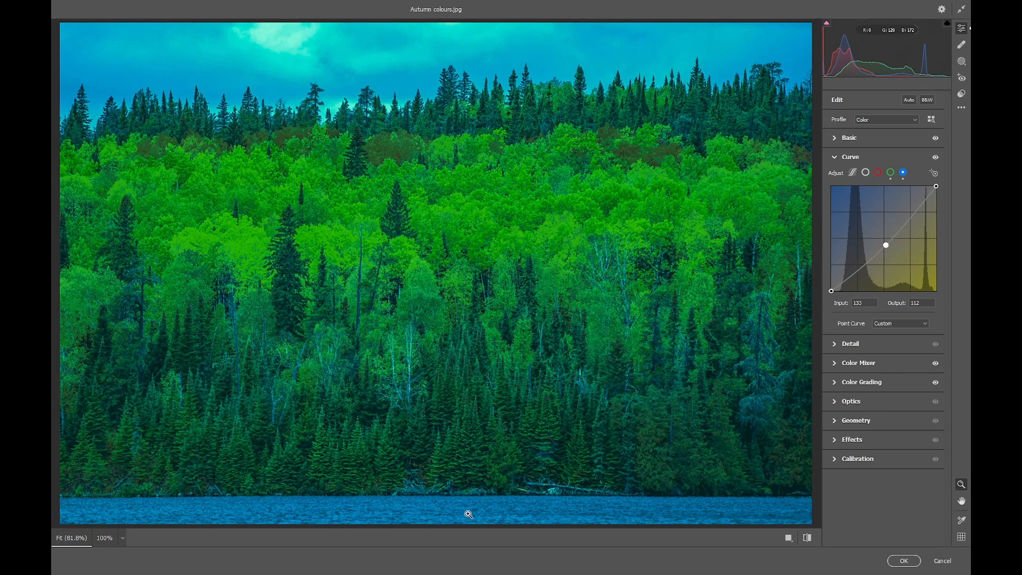
{"action": "mouse_move", "coordinate": [464, 59]}
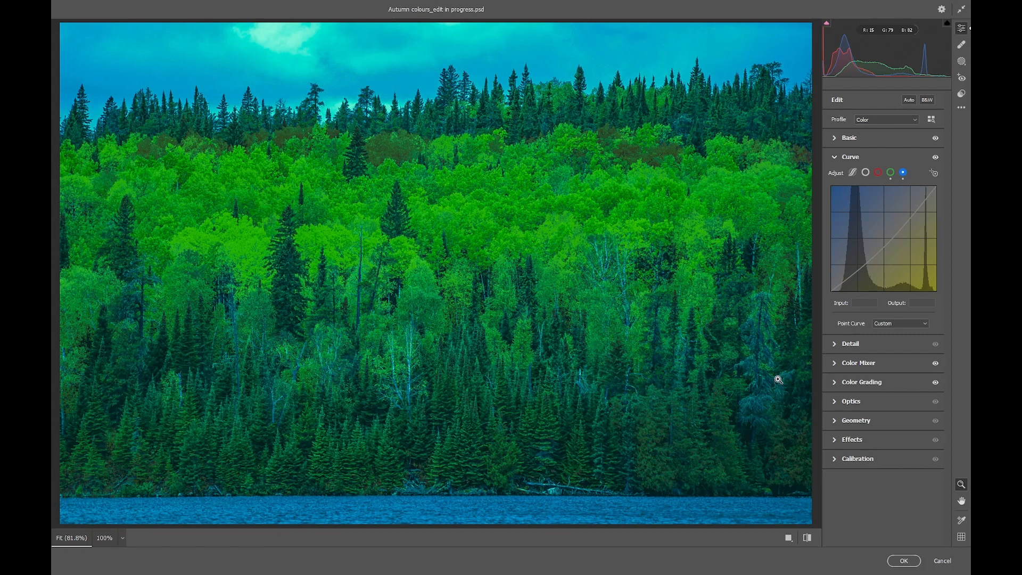
{"action": "mouse_move", "coordinate": [772, 380]}
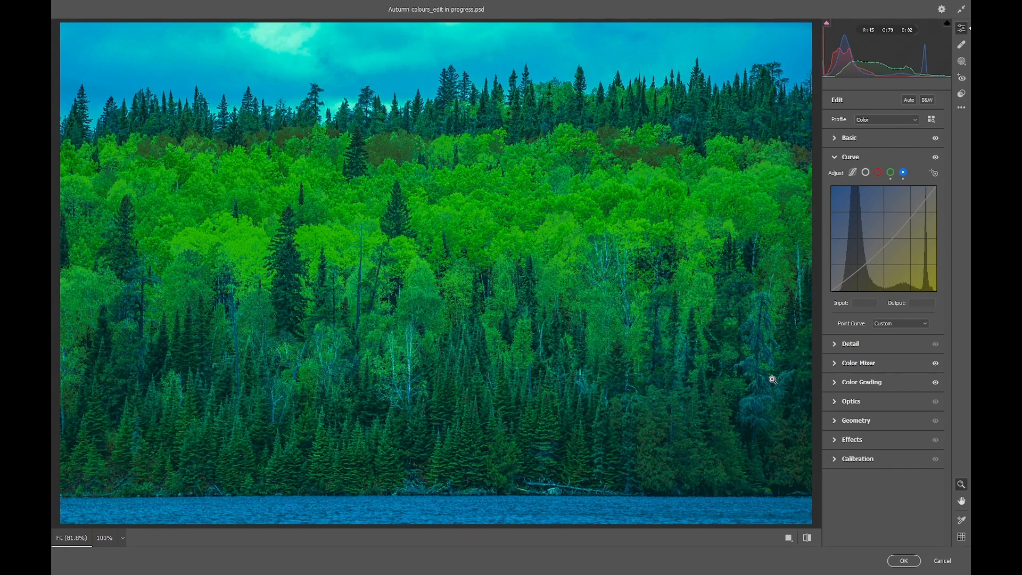
{"action": "mouse_move", "coordinate": [285, 361]}
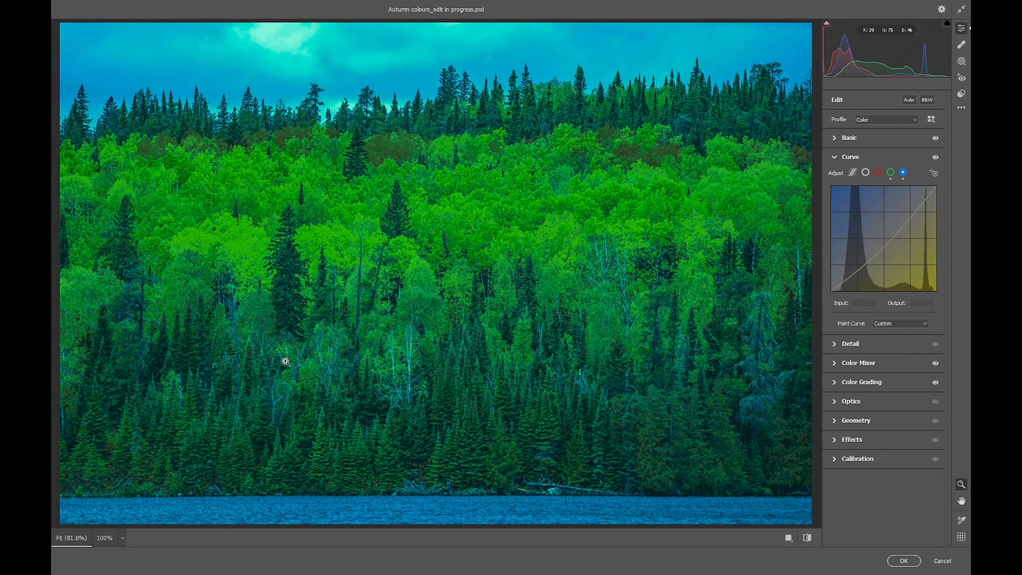
{"action": "mouse_move", "coordinate": [694, 129]}
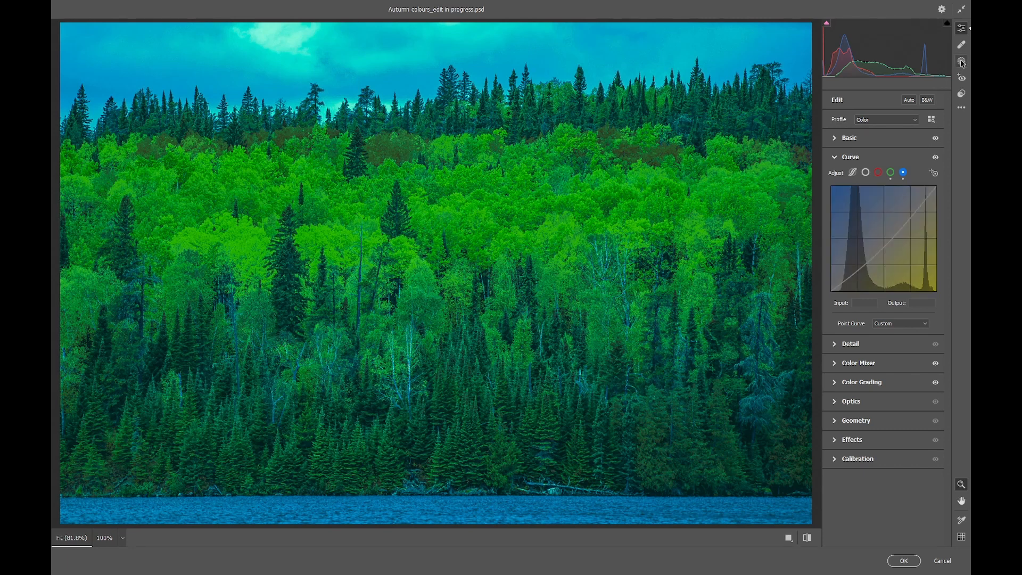
Create a new Brush mask and paint over the right-side tree.
{"action": "left_click", "coordinate": [960, 61]}
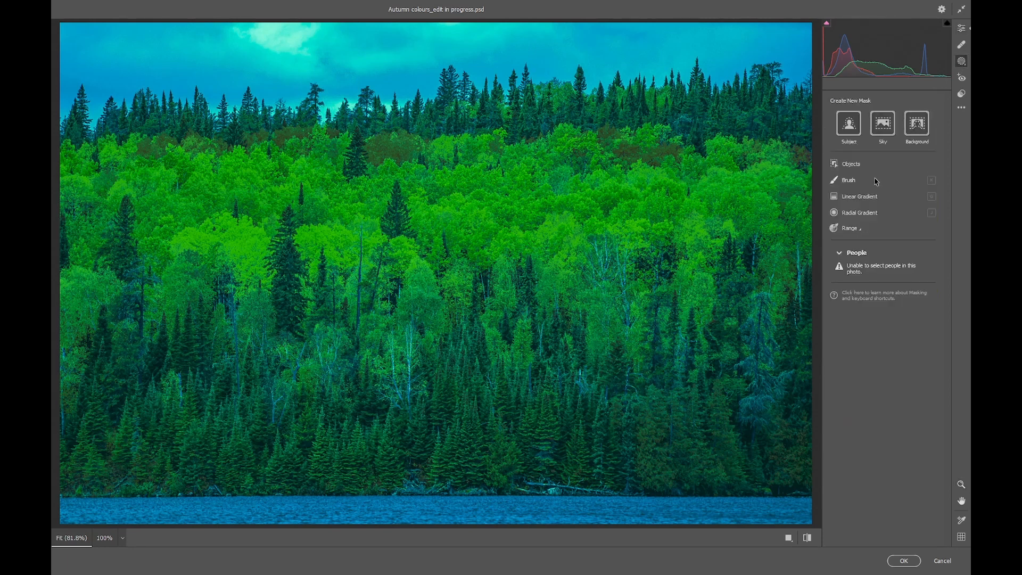
{"action": "left_click", "coordinate": [848, 180]}
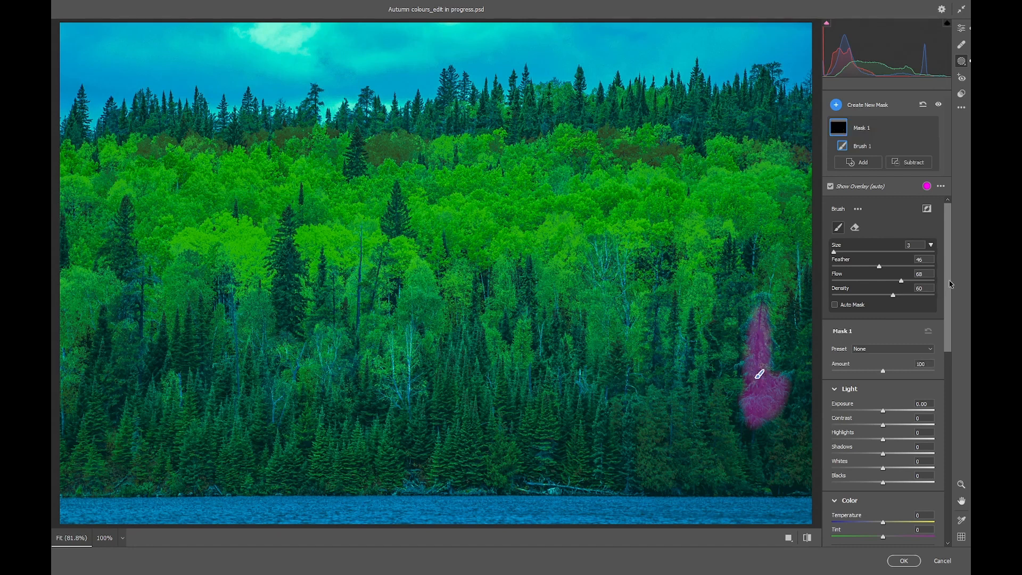
{"action": "scroll", "scroll_direction": "down", "scroll_amount": 3}
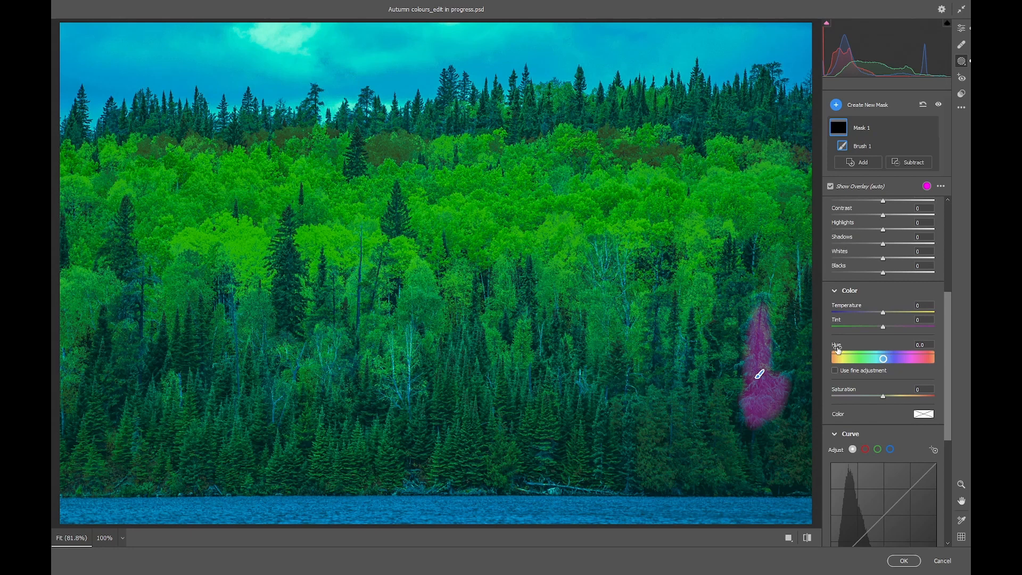
{"action": "mouse_move", "coordinate": [883, 360]}
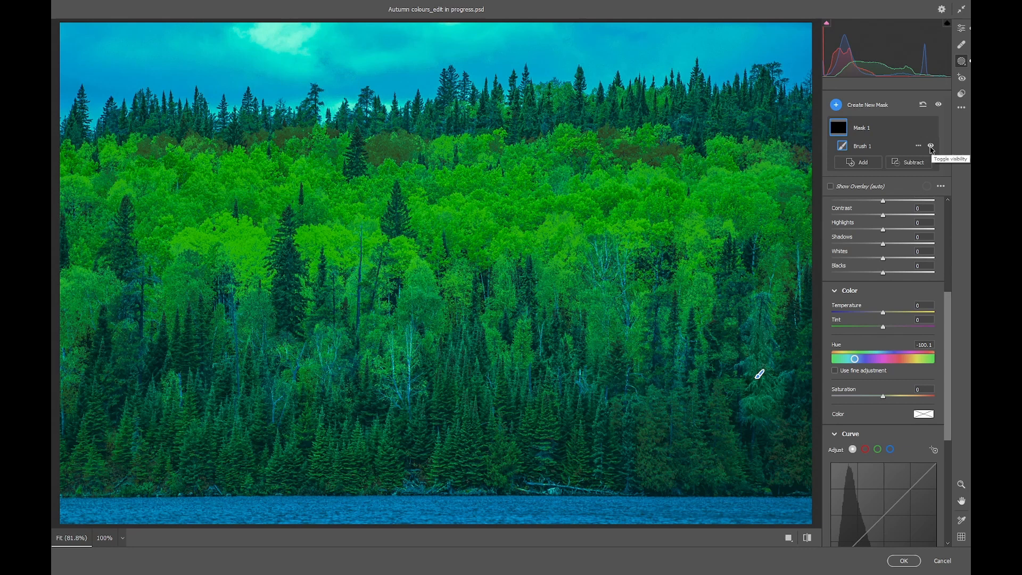
Toggle the Brush 1 adjustment on and off to compare the hue-shifted lower conifers.
{"action": "left_click", "coordinate": [931, 146]}
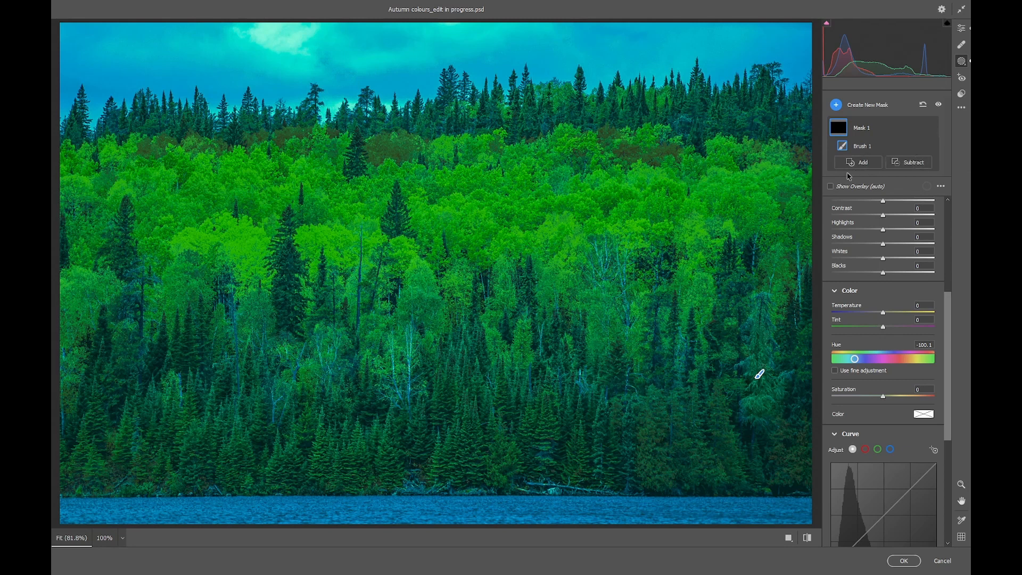
{"action": "mouse_move", "coordinate": [749, 331]}
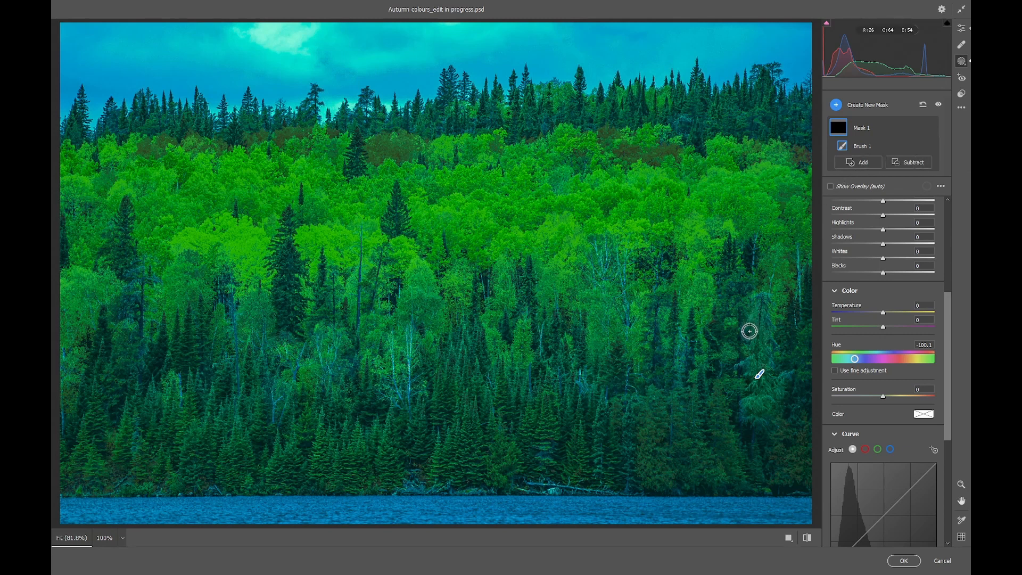
{"action": "mouse_move", "coordinate": [621, 273]}
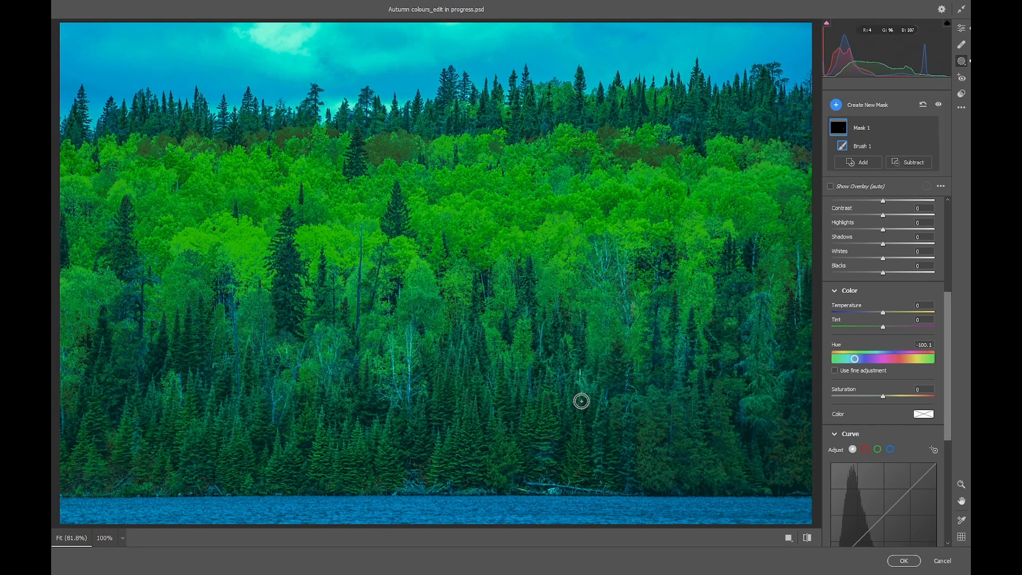
{"action": "mouse_move", "coordinate": [679, 378]}
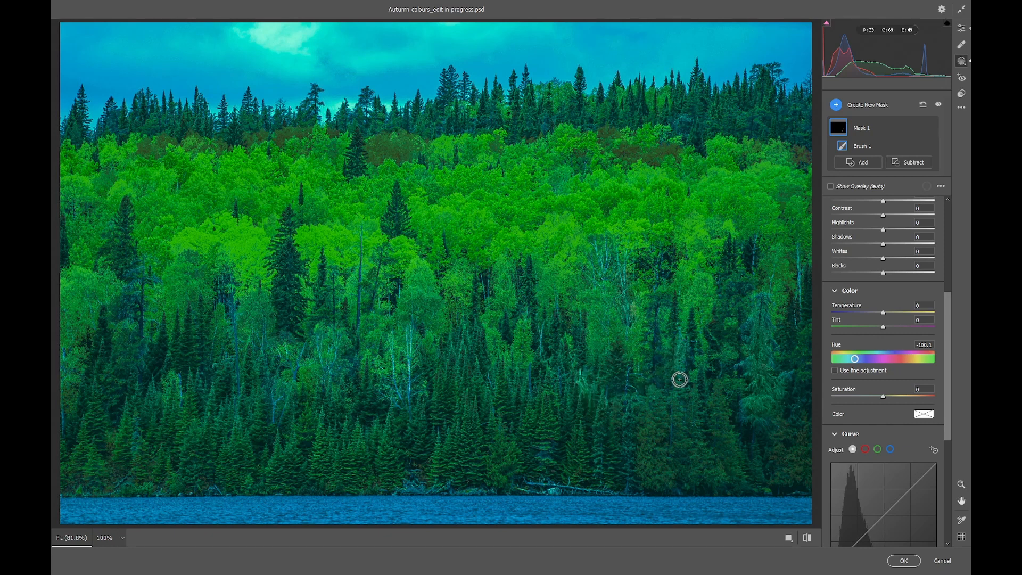
{"action": "mouse_move", "coordinate": [784, 370]}
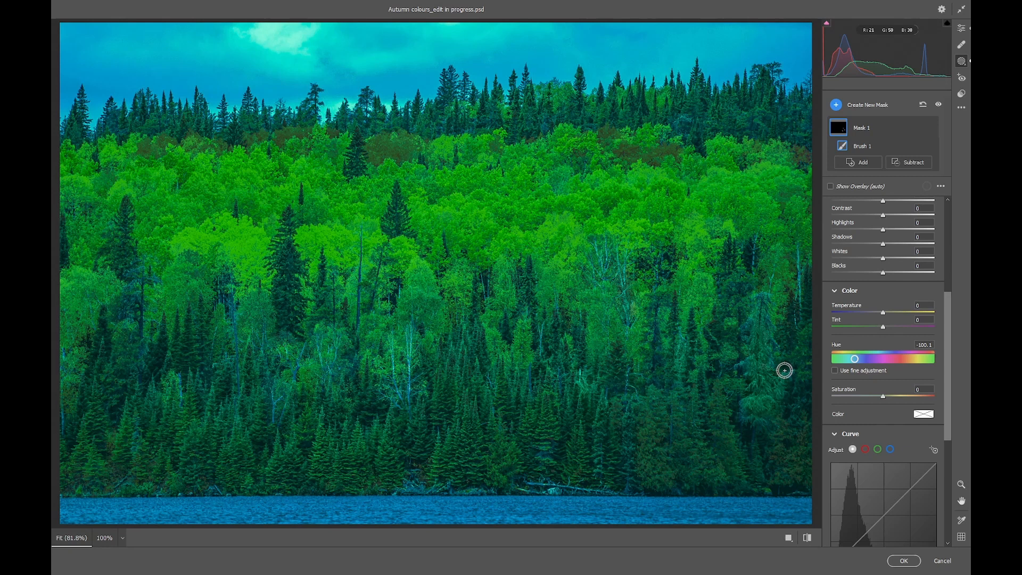
{"action": "mouse_move", "coordinate": [740, 372]}
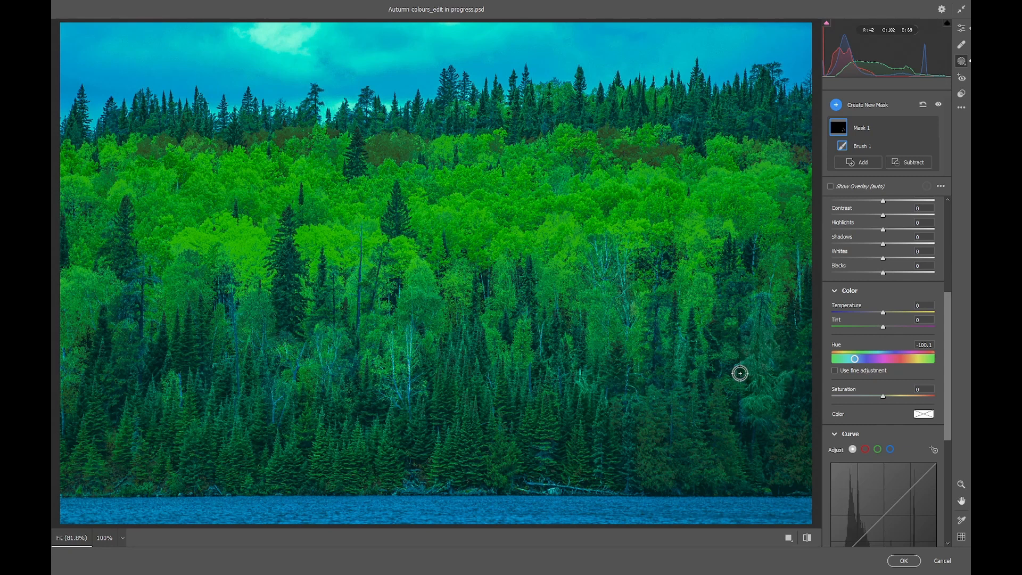
{"action": "mouse_move", "coordinate": [597, 489]}
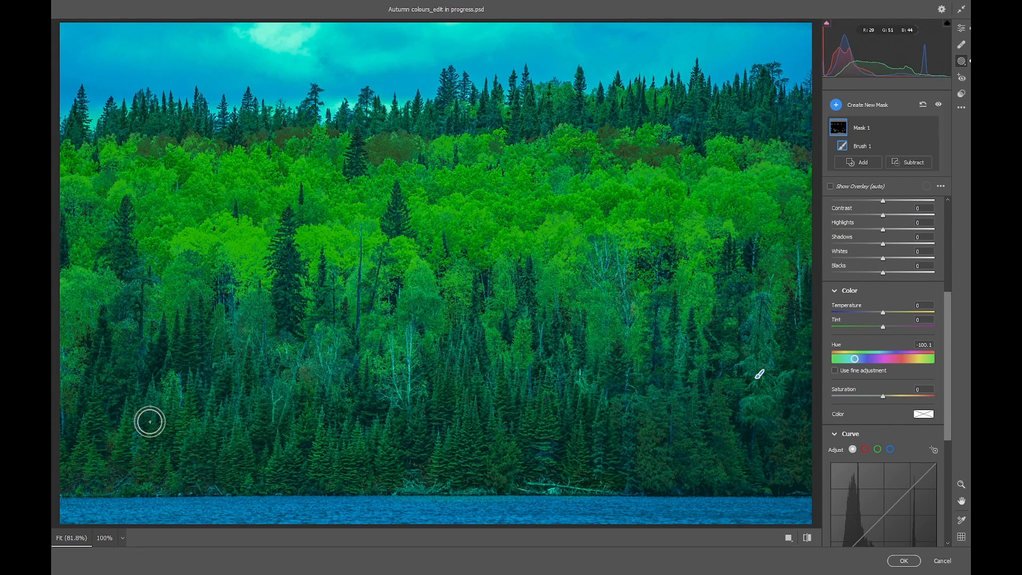
{"action": "mouse_move", "coordinate": [325, 426]}
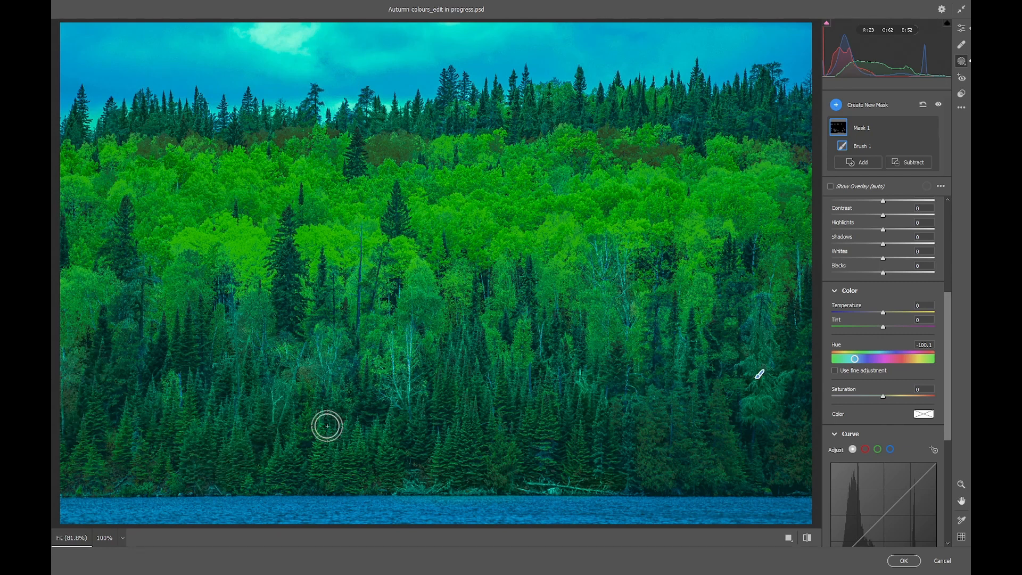
{"action": "mouse_move", "coordinate": [804, 331]}
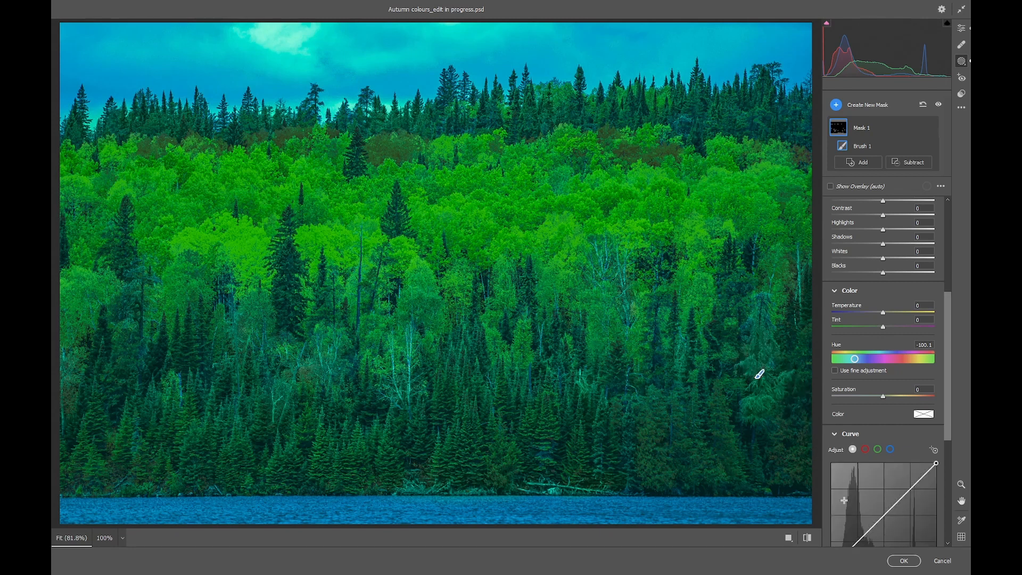
Commit the Camera Raw edits as a smart filter on the Background copy layer.
{"action": "left_click", "coordinate": [903, 560]}
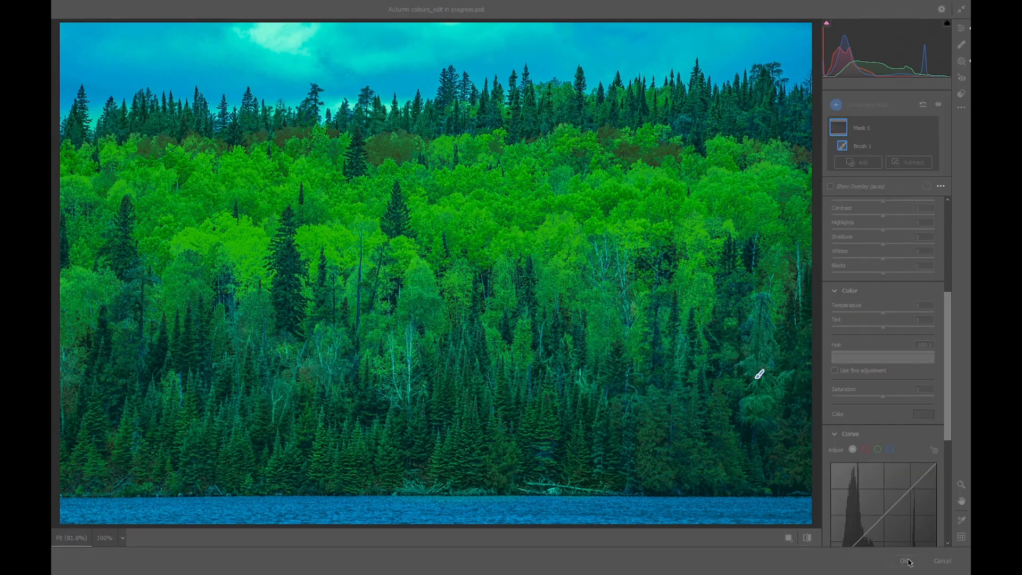
{"action": "left_click", "coordinate": [905, 560]}
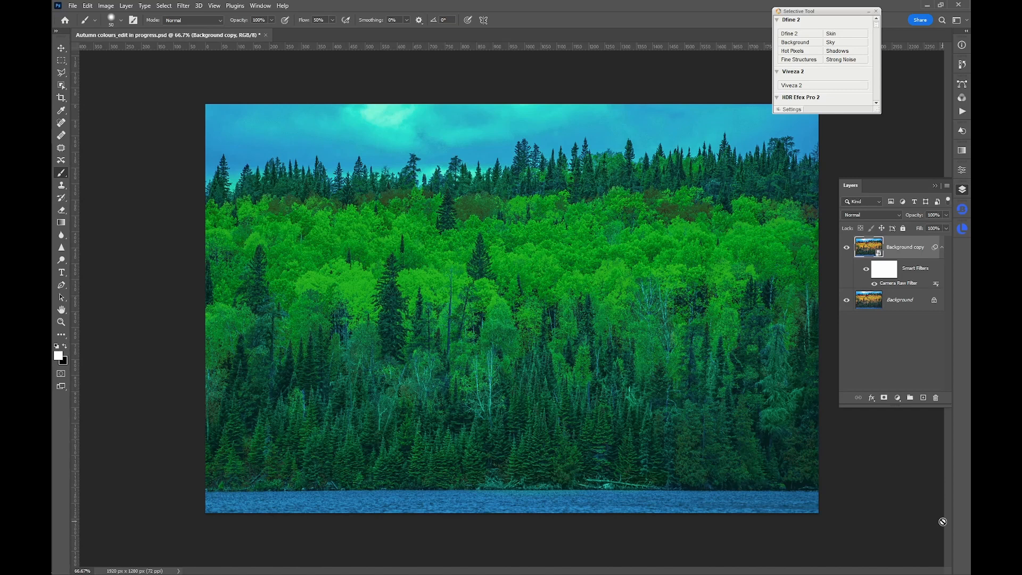
{"action": "mouse_move", "coordinate": [908, 423]}
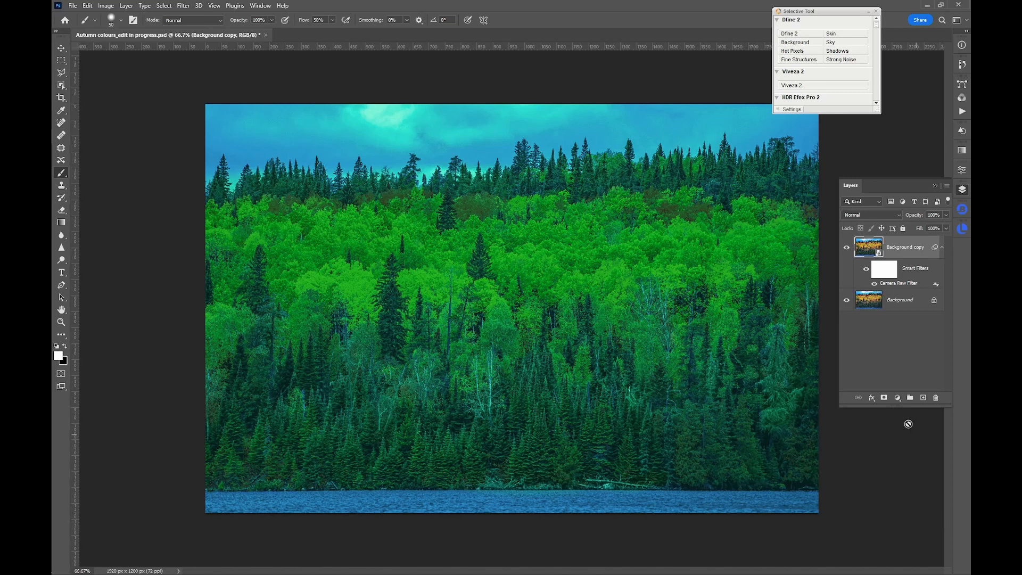
{"action": "mouse_move", "coordinate": [435, 137]}
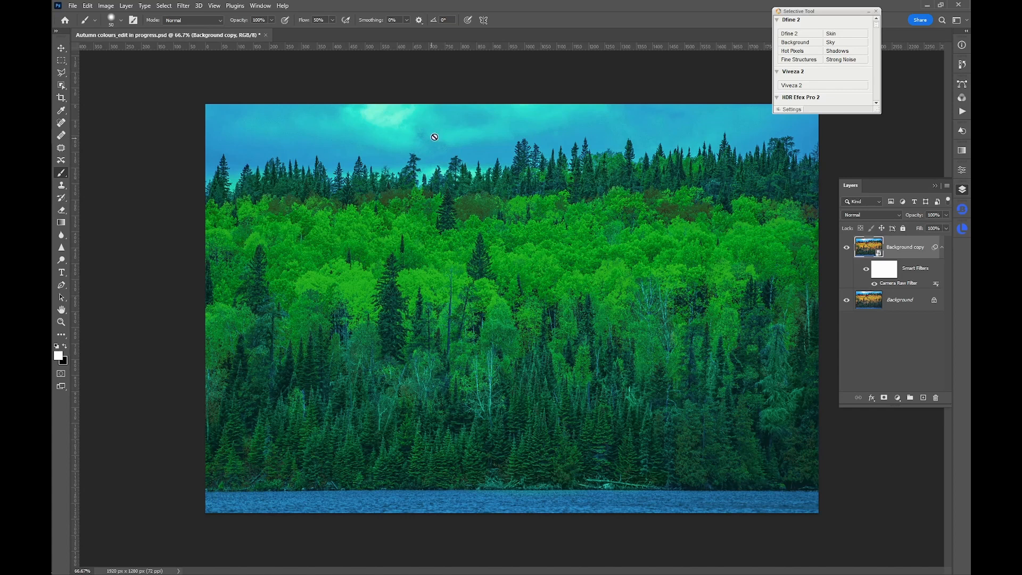
{"action": "mouse_move", "coordinate": [464, 170]}
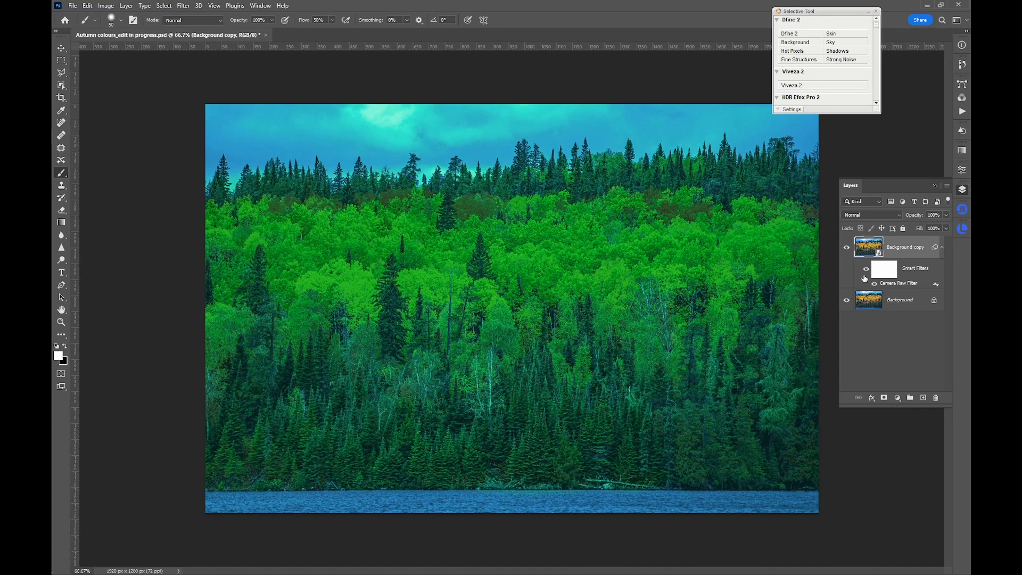
Select the Smart Filters mask thumbnail under Background copy in the Layers panel.
{"action": "left_click", "coordinate": [865, 267]}
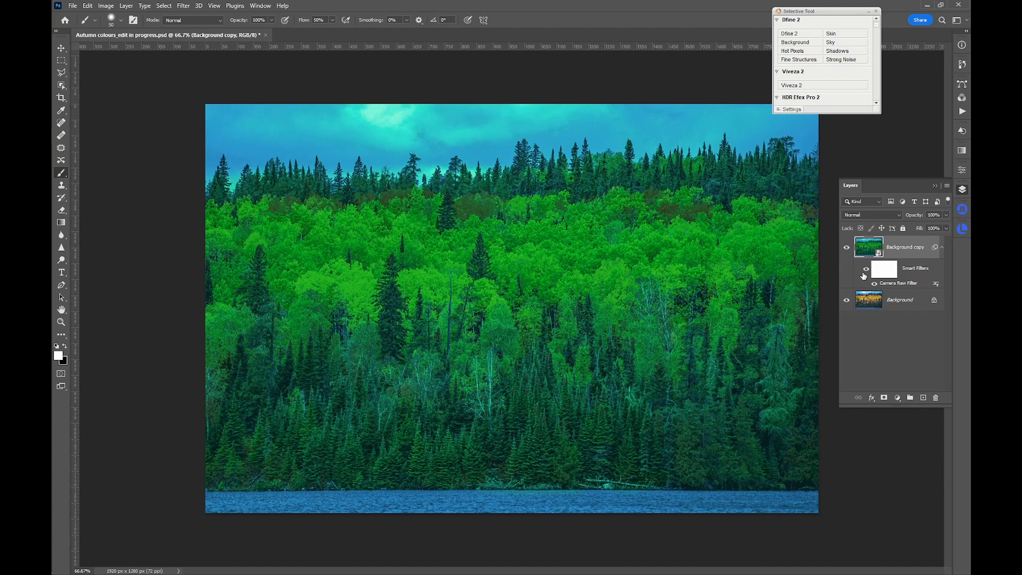
{"action": "left_click", "coordinate": [884, 268]}
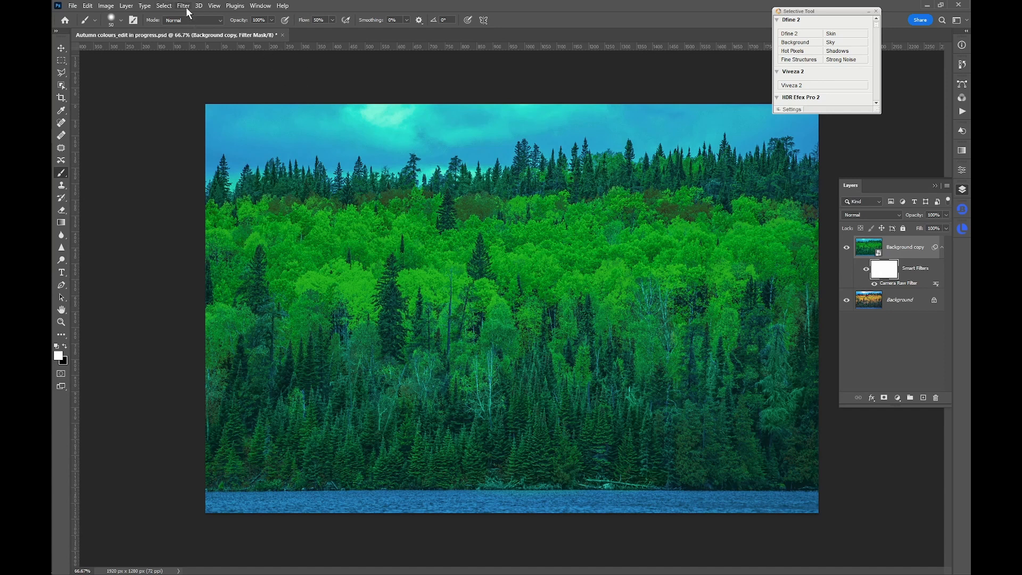
Paint black over the sky and water on the filter mask, restoring the natural blue sky.
{"action": "left_click", "coordinate": [163, 6]}
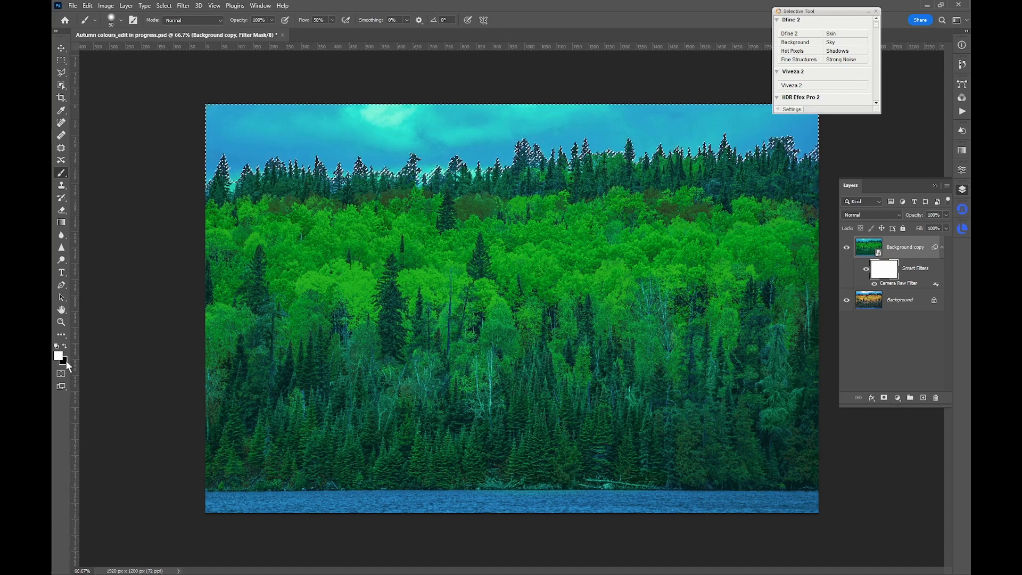
{"action": "mouse_move", "coordinate": [134, 325]}
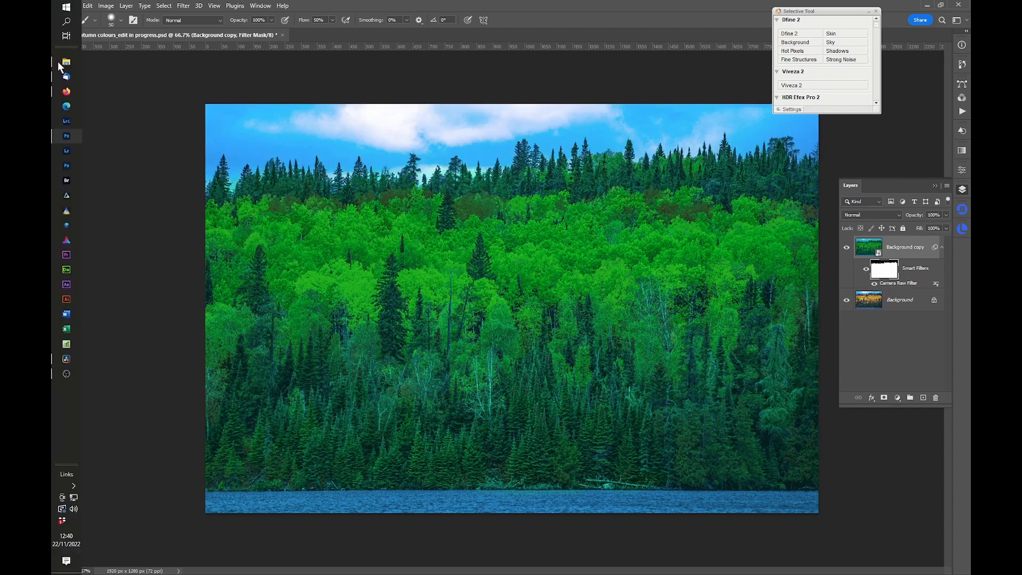
{"action": "left_click", "coordinate": [60, 61]}
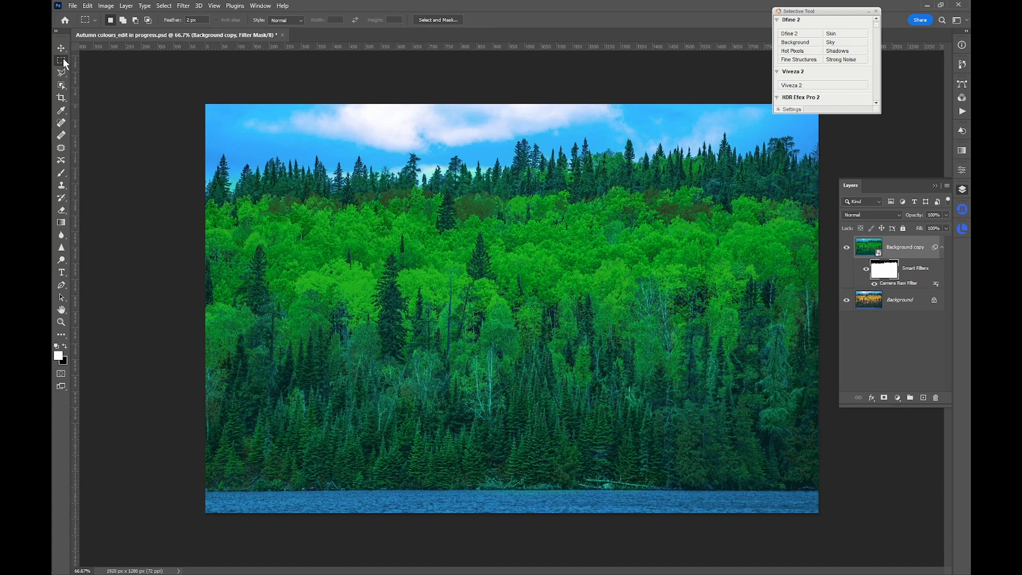
{"action": "mouse_move", "coordinate": [185, 299]}
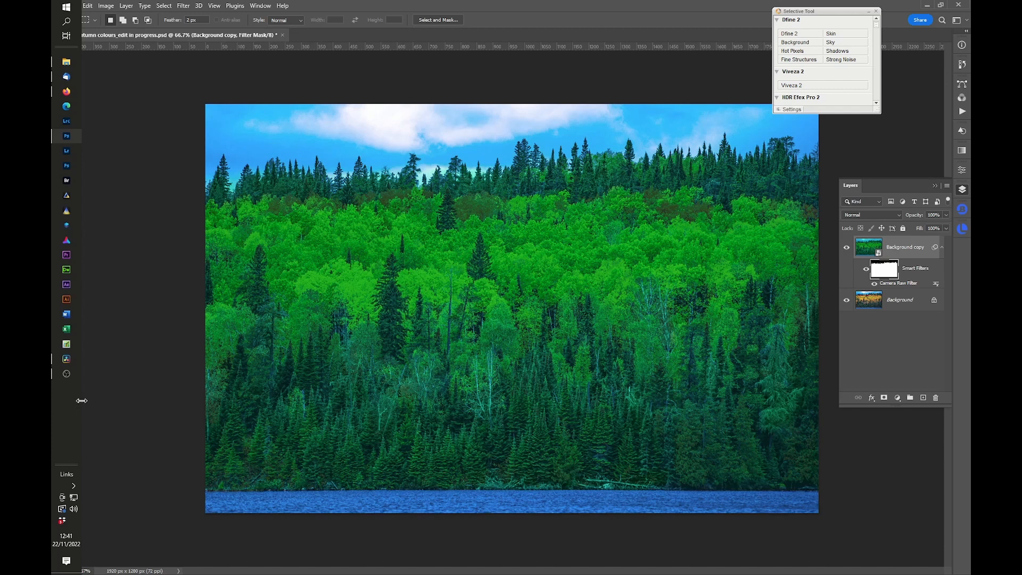
Return to the document and Alt-click the filter mask to view the sky and water mask alone.
{"action": "left_click", "coordinate": [81, 400]}
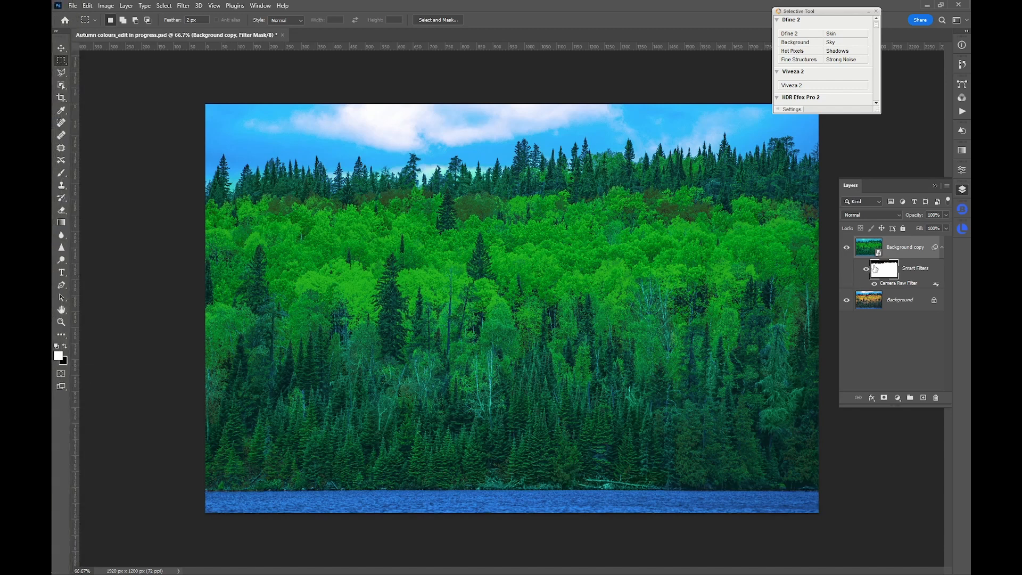
{"action": "left_click", "coordinate": [882, 270]}
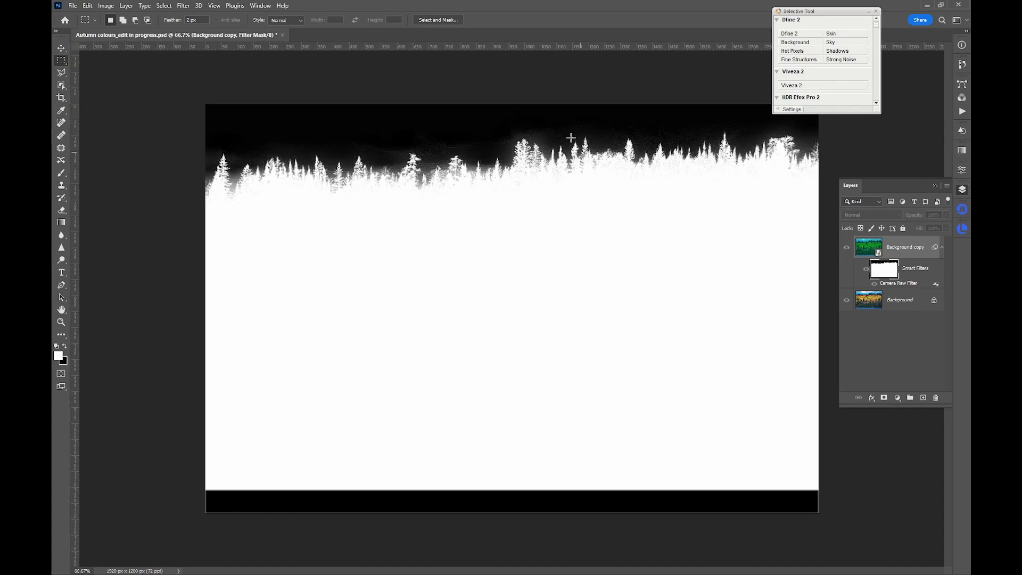
{"action": "mouse_move", "coordinate": [630, 484]}
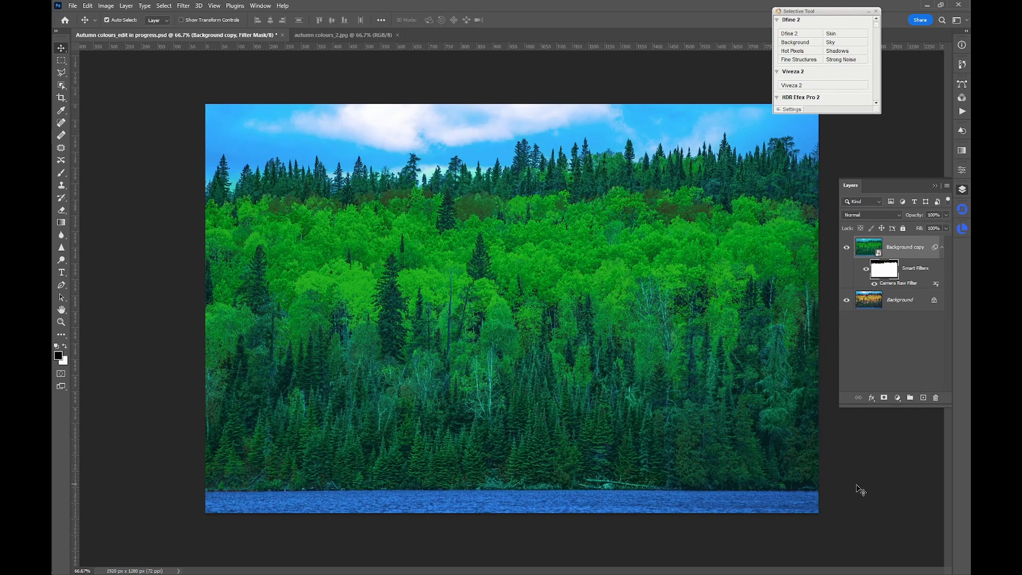
{"action": "mouse_move", "coordinate": [887, 504]}
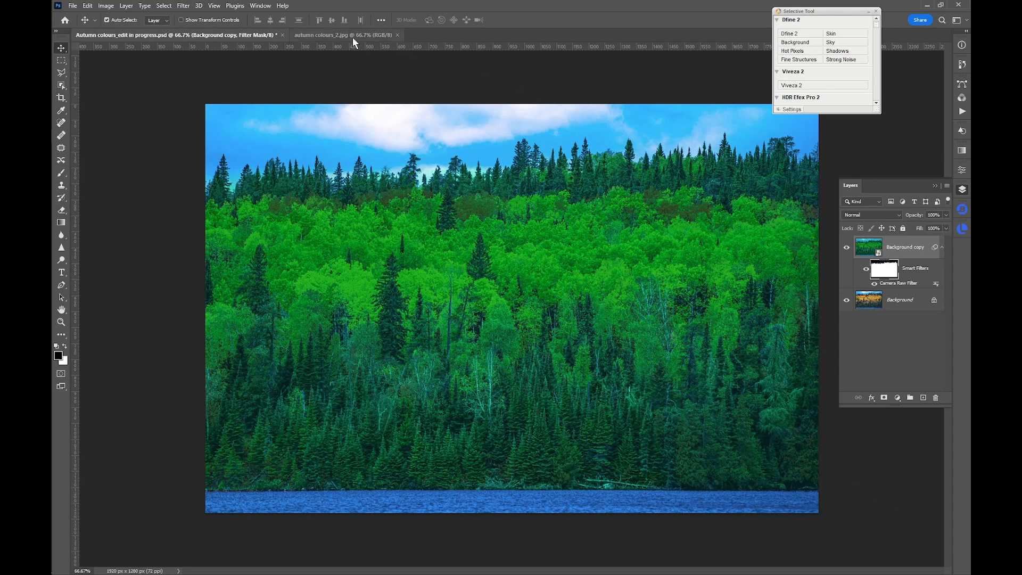
Switch to autumn colours_2.jpg and convert its duplicated layer into a smart object.
{"action": "left_click", "coordinate": [343, 34]}
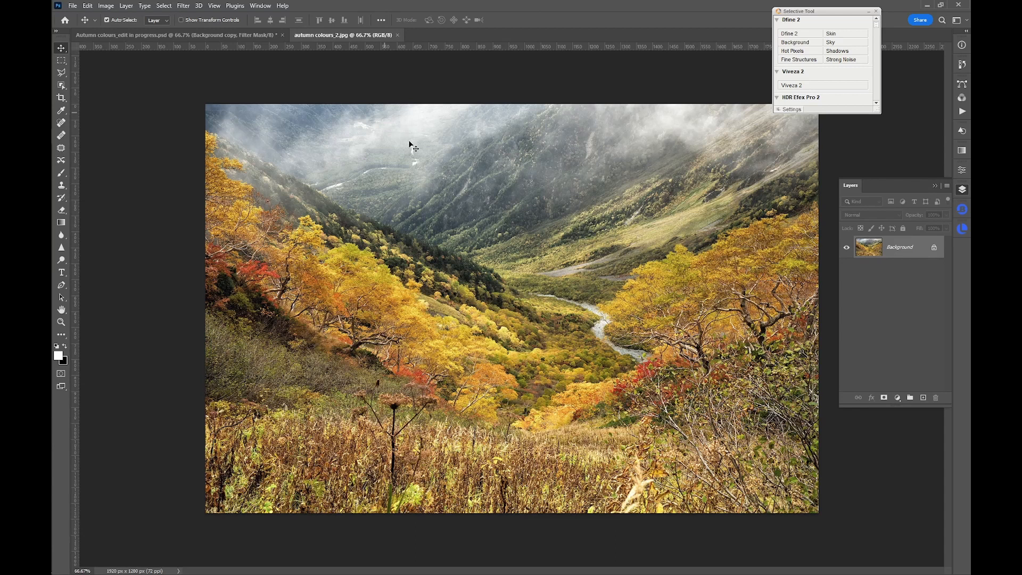
{"action": "mouse_move", "coordinate": [903, 361]}
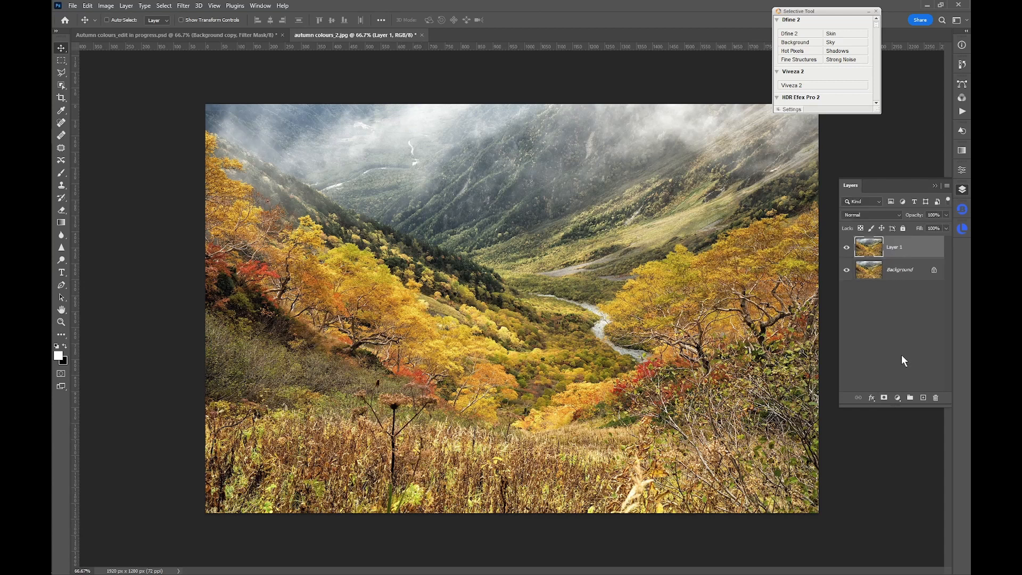
{"action": "right_click", "coordinate": [893, 246]}
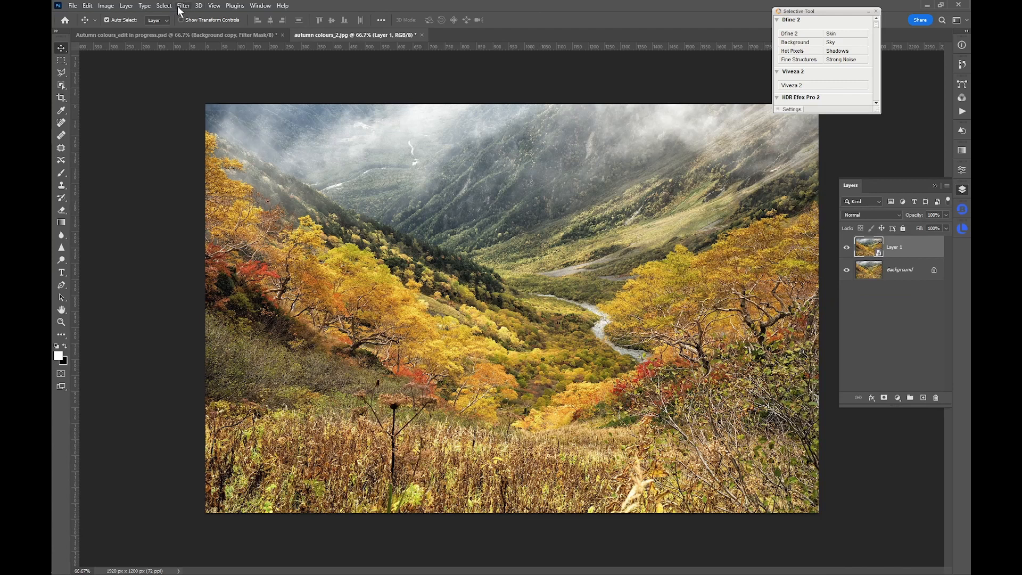
{"action": "mouse_move", "coordinate": [290, 161]}
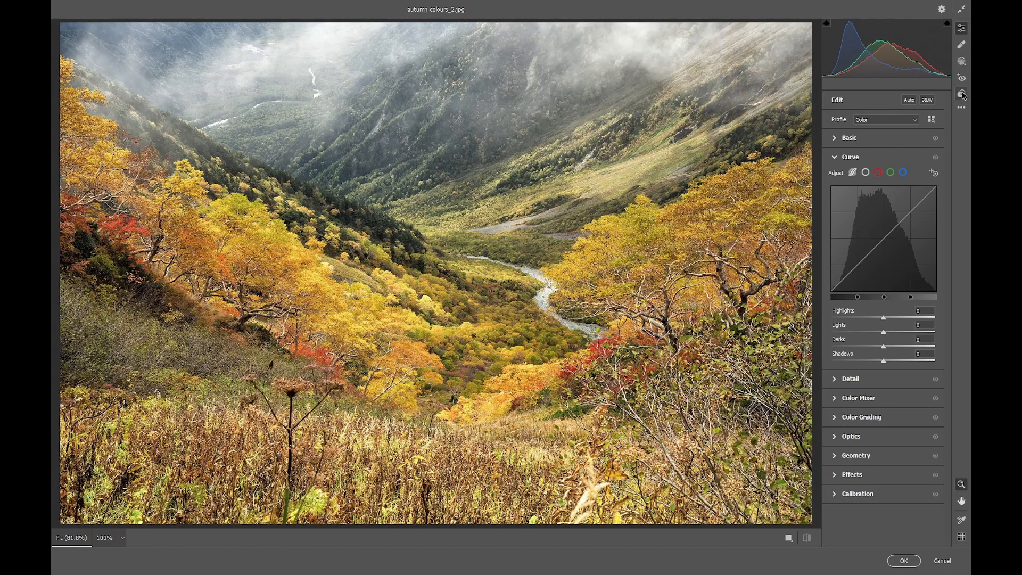
Apply the saved 'autumn to spring' Camera Raw preset to the valley layer.
{"action": "left_click", "coordinate": [961, 94]}
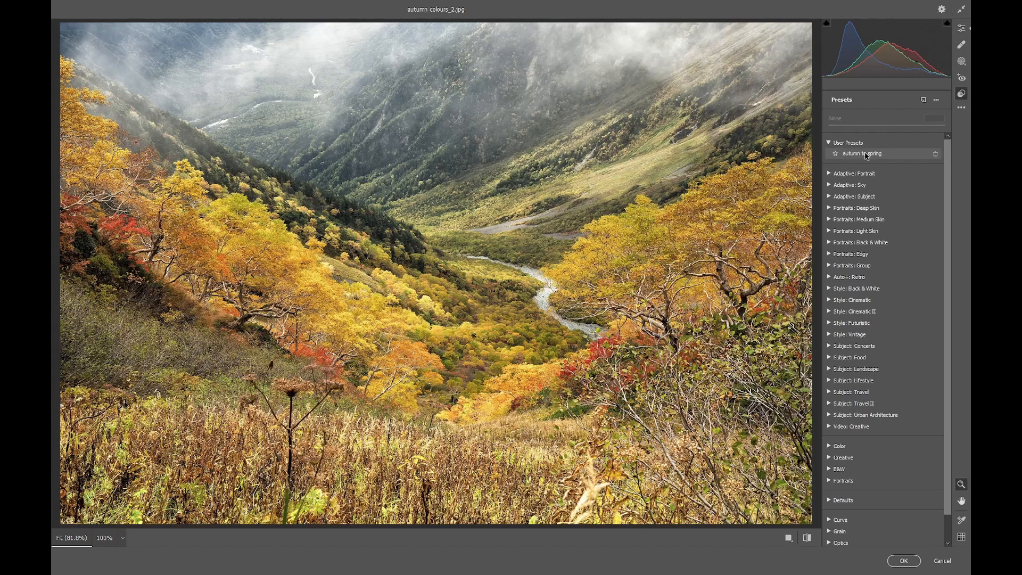
{"action": "left_click", "coordinate": [862, 153]}
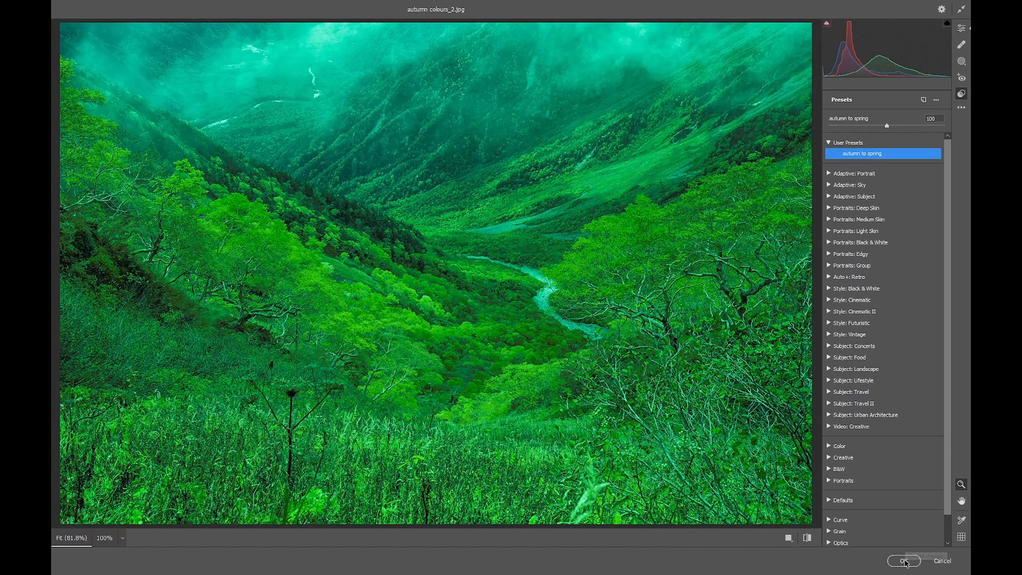
{"action": "left_click", "coordinate": [904, 561]}
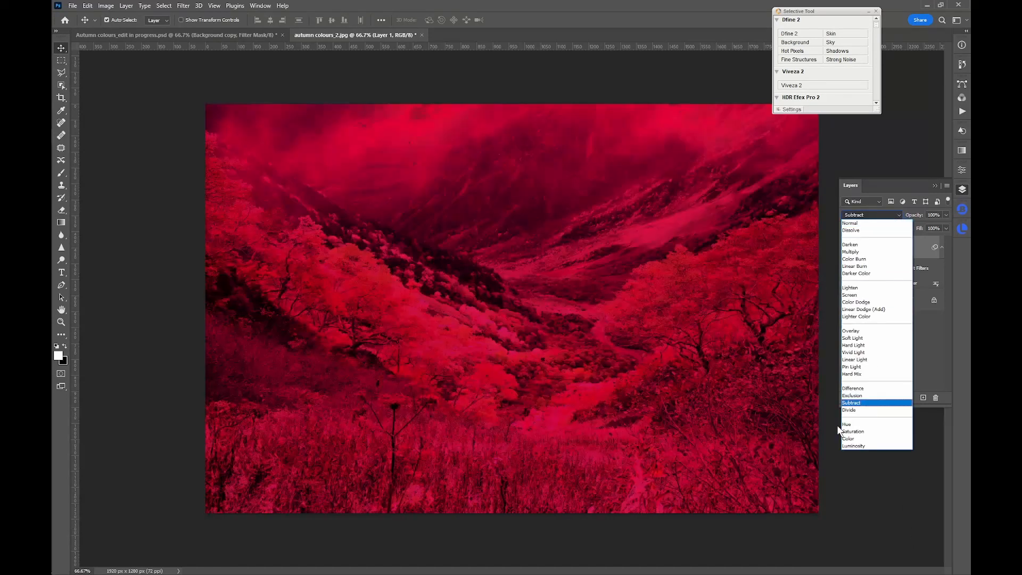
Try Color blending, then set the green layer to Normal at 79% opacity and target its mask.
{"action": "left_click", "coordinate": [848, 438]}
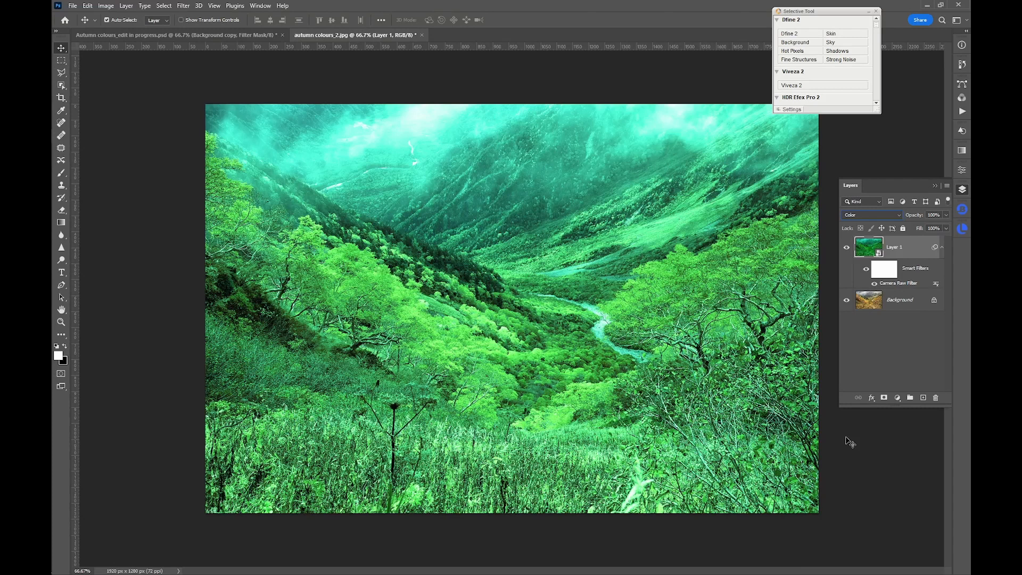
{"action": "left_click", "coordinate": [872, 214]}
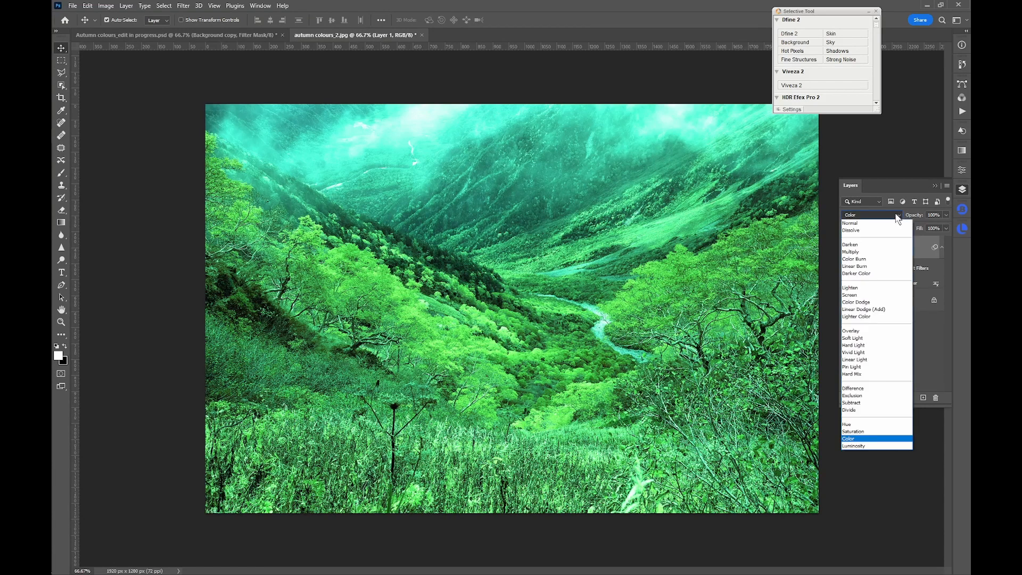
{"action": "left_click", "coordinate": [850, 214]}
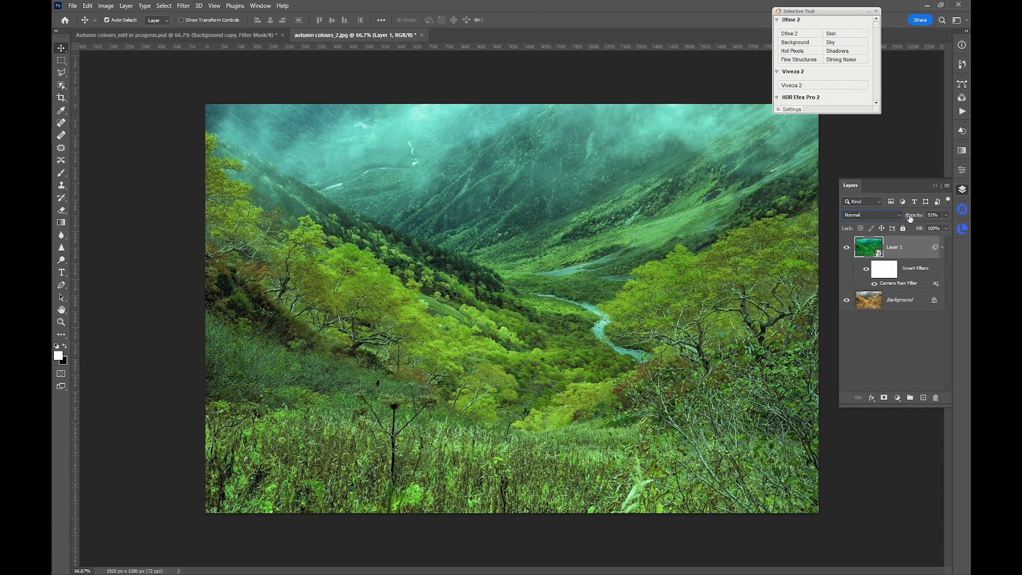
{"action": "left_click", "coordinate": [933, 214]}
{"action": "type", "text": "79"}
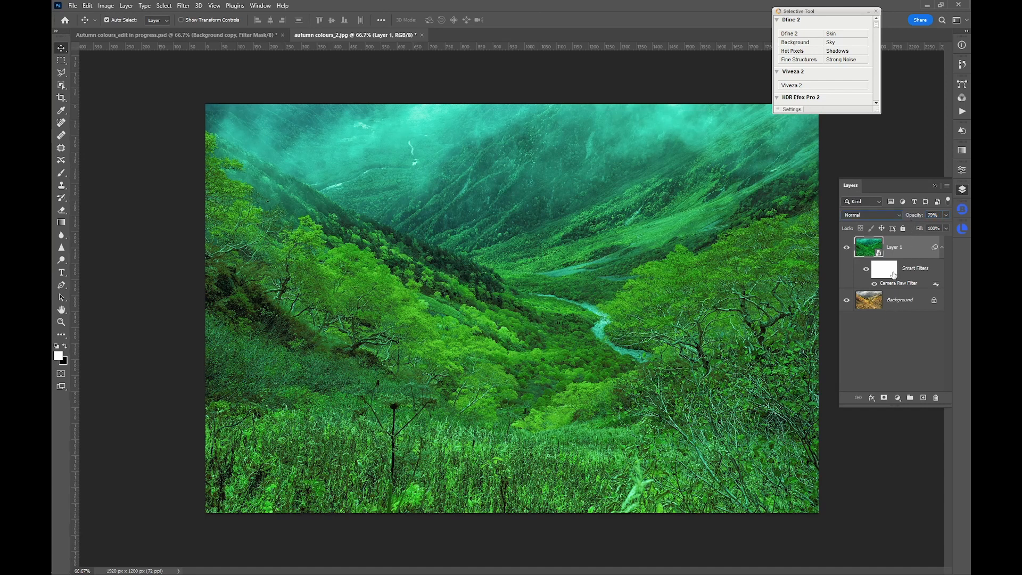
{"action": "left_click", "coordinate": [883, 269]}
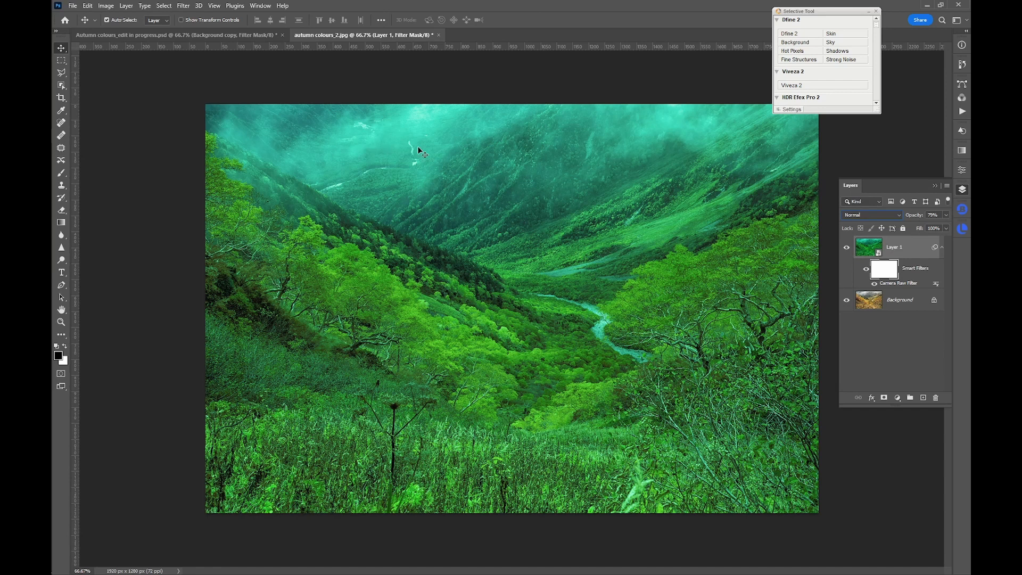
{"action": "mouse_move", "coordinate": [912, 116]}
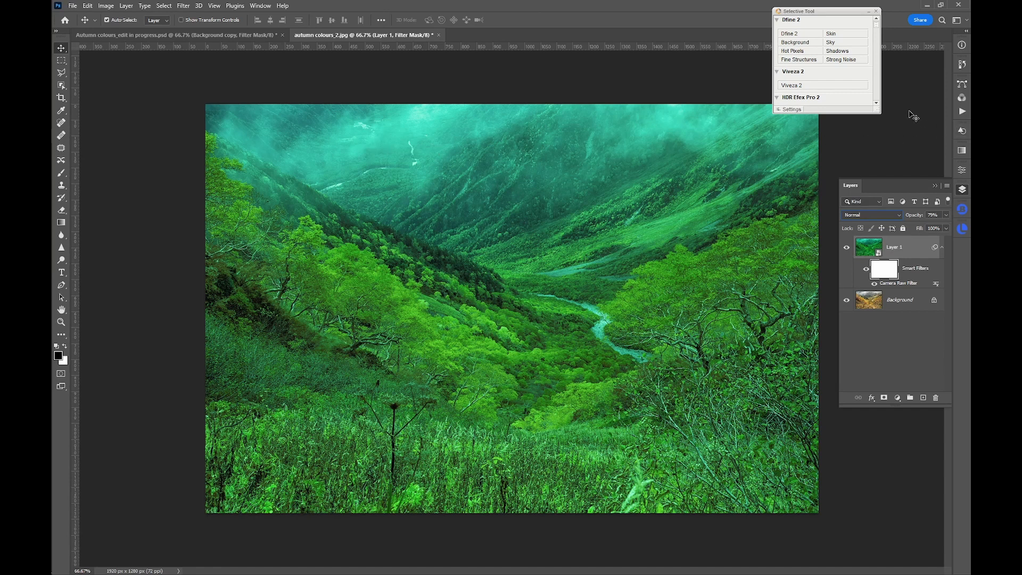
{"action": "mouse_move", "coordinate": [229, 155]}
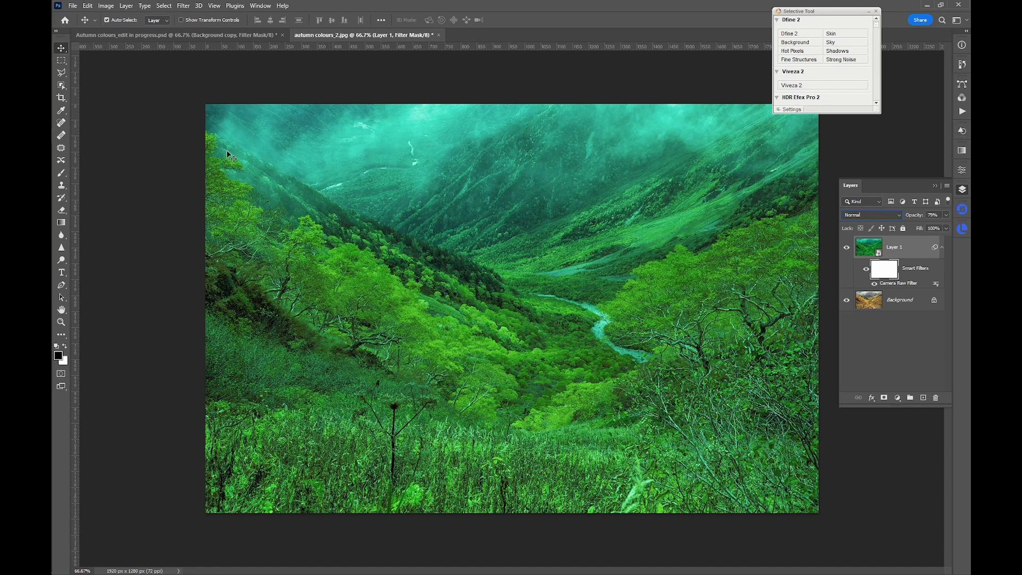
{"action": "mouse_move", "coordinate": [61, 176]}
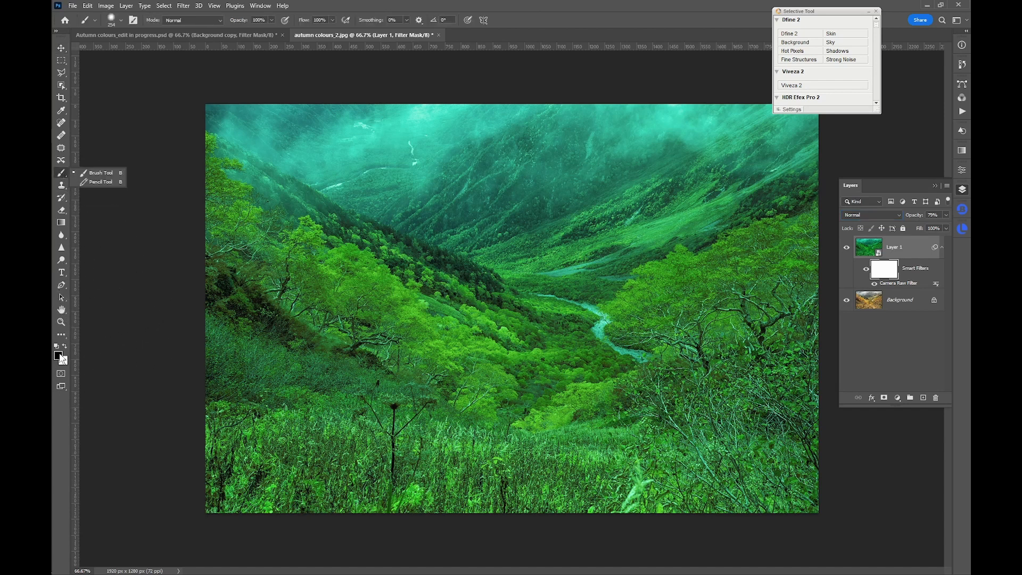
{"action": "mouse_move", "coordinate": [233, 58]}
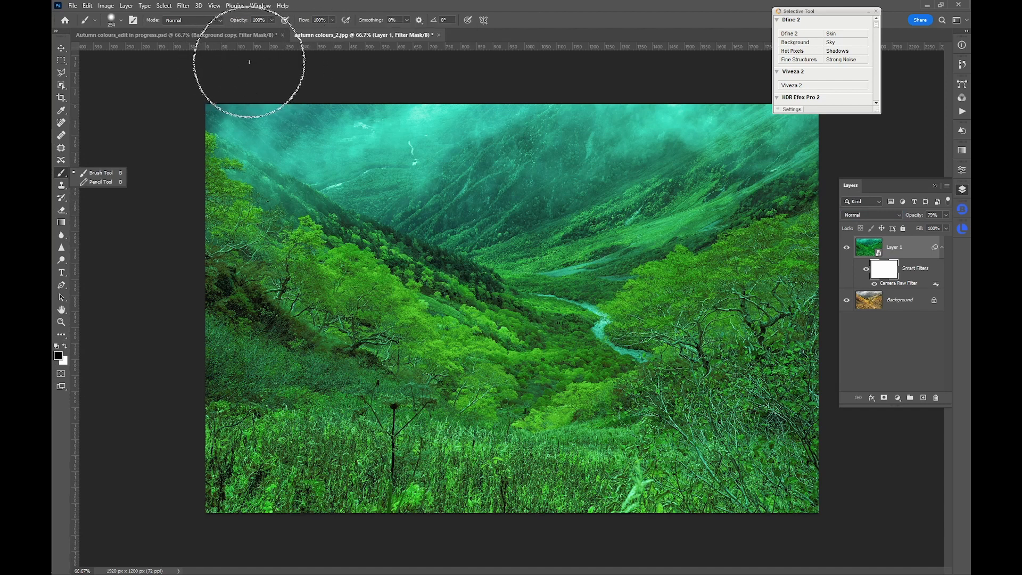
{"action": "mouse_move", "coordinate": [256, 65]}
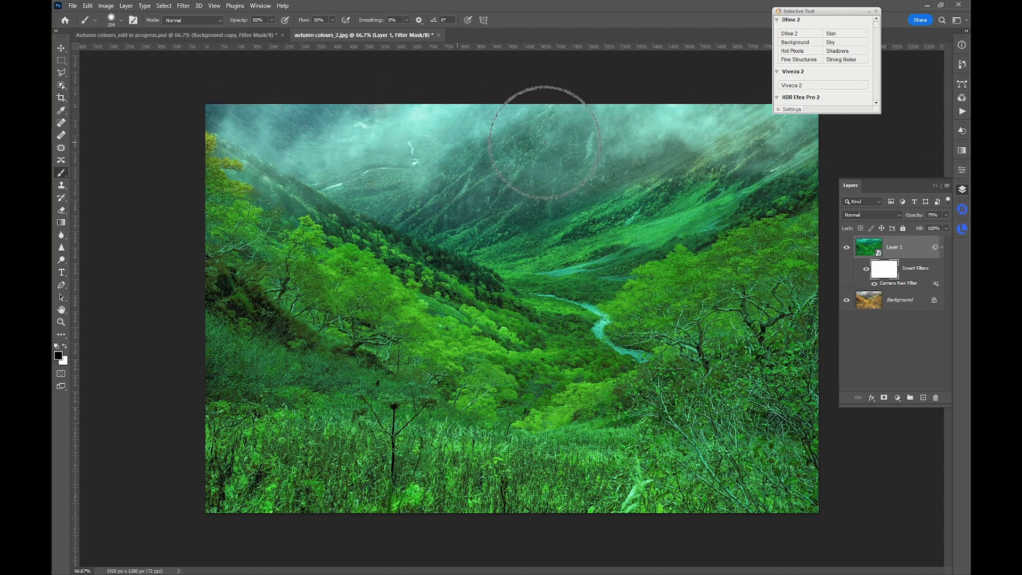
Brush black at 30% opacity and flow over the misty sky on the filter mask.
{"action": "left_click", "coordinate": [544, 142]}
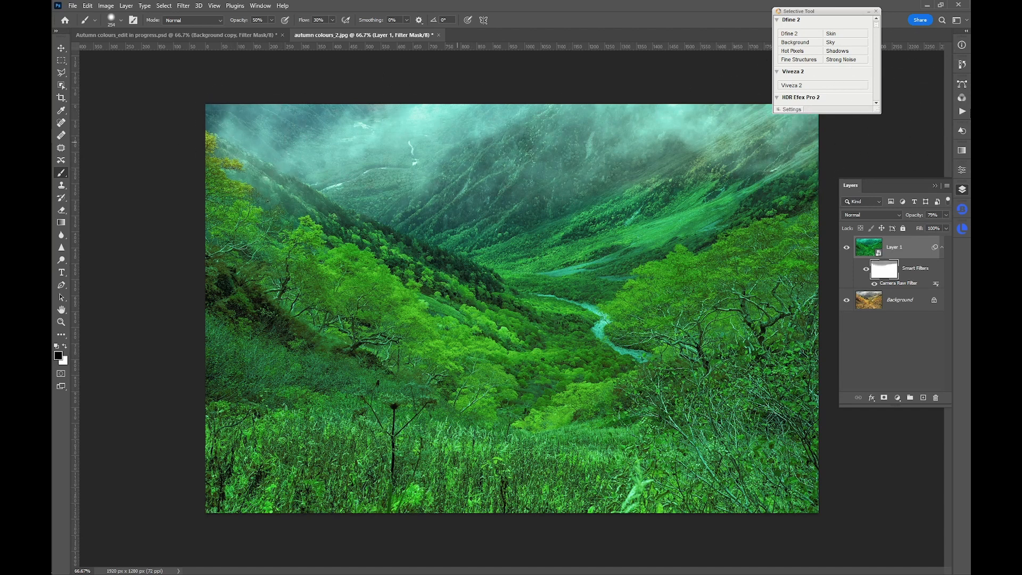
{"action": "mouse_move", "coordinate": [932, 121]}
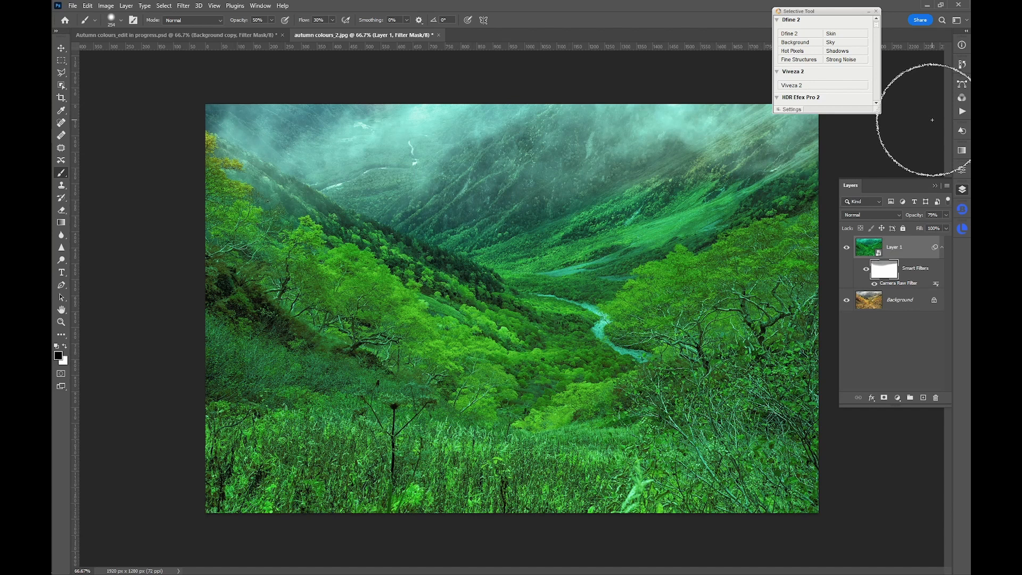